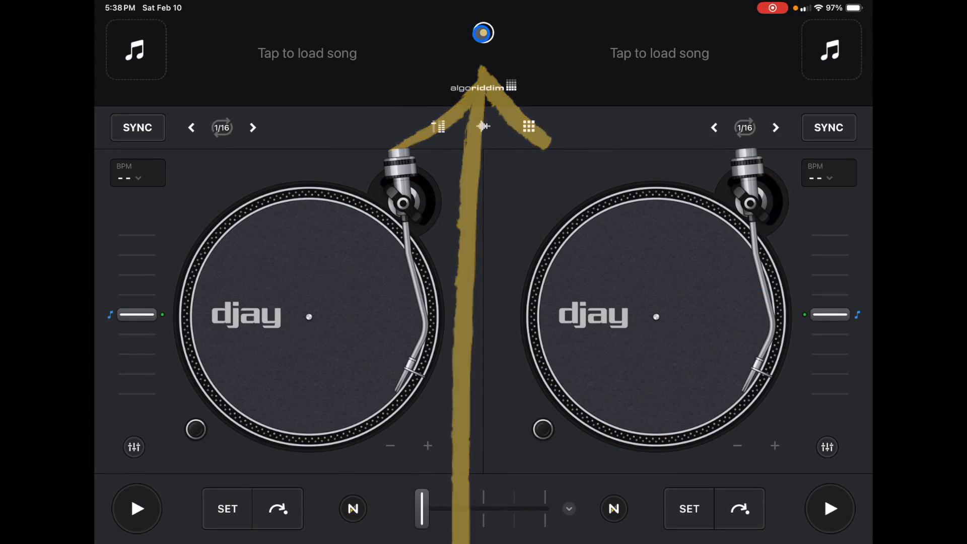
Bring up djay's Settings panel and nudge the main output volume slightly lower.
{"action": "left_click", "coordinate": [483, 32]}
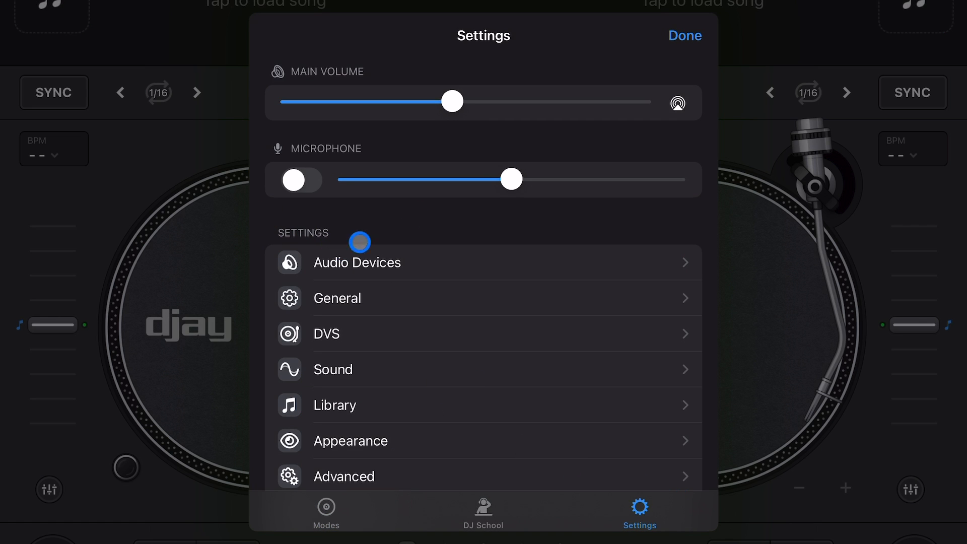
{"action": "scroll", "scroll_direction": "down", "scroll_amount": 3}
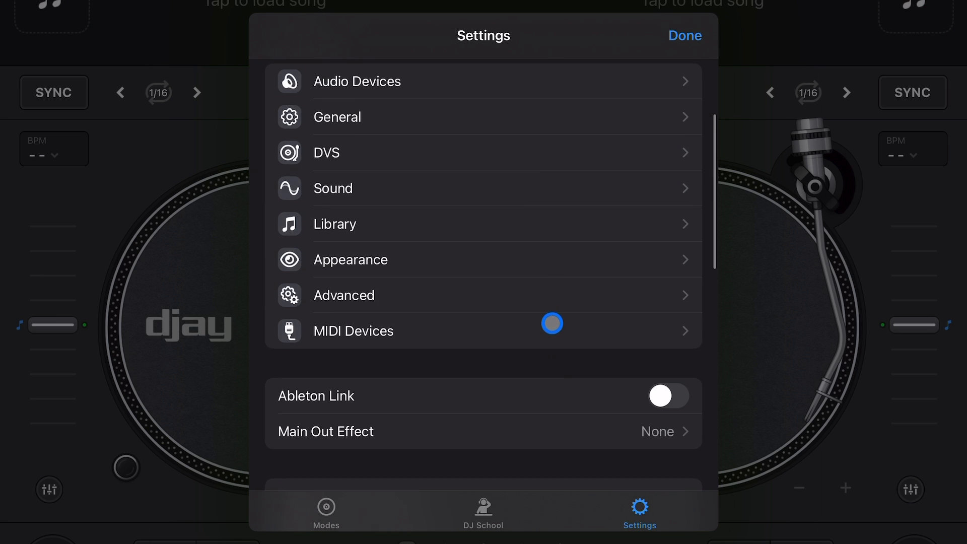
{"action": "scroll", "scroll_direction": "down", "scroll_amount": 3}
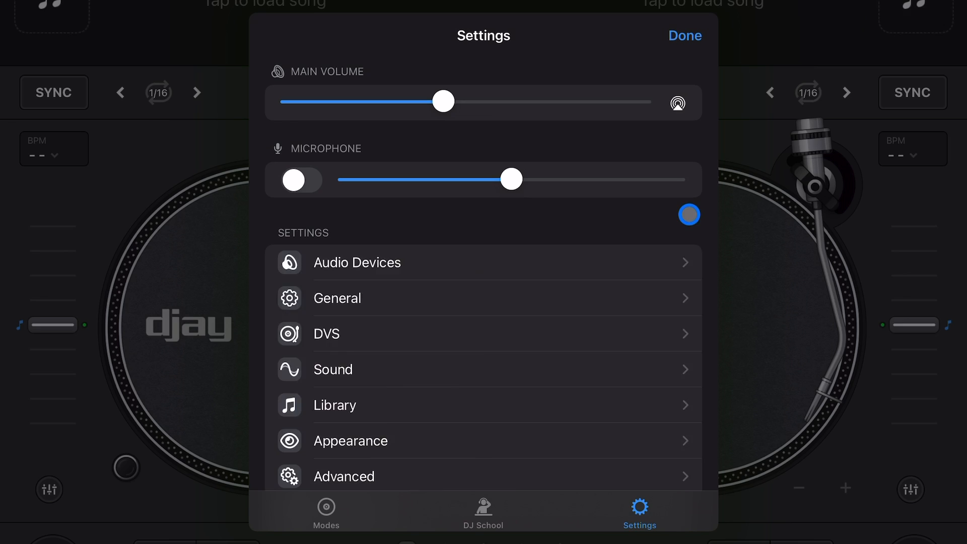
{"action": "left_click", "coordinate": [689, 214]}
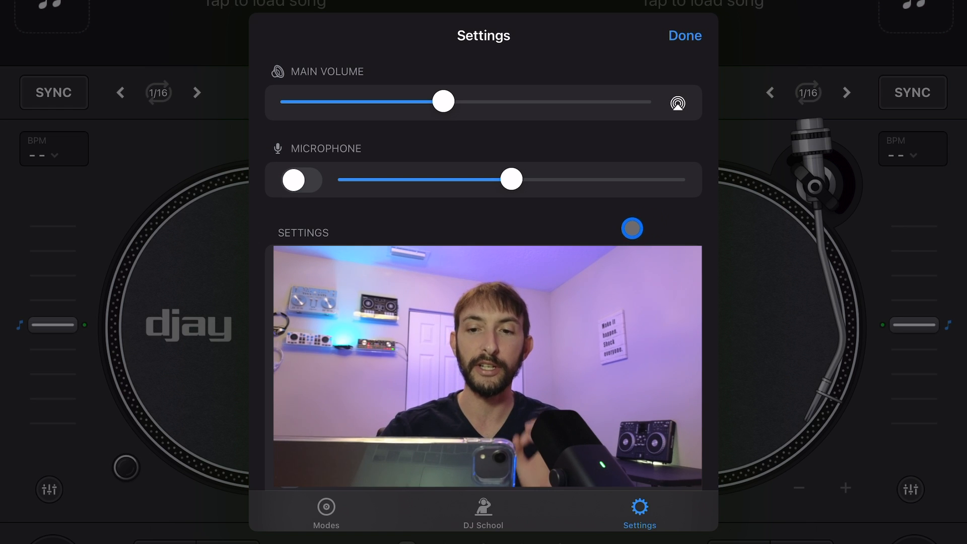
Toggle the Microphone input on and back off, then review the settings category list.
{"action": "left_click", "coordinate": [294, 180]}
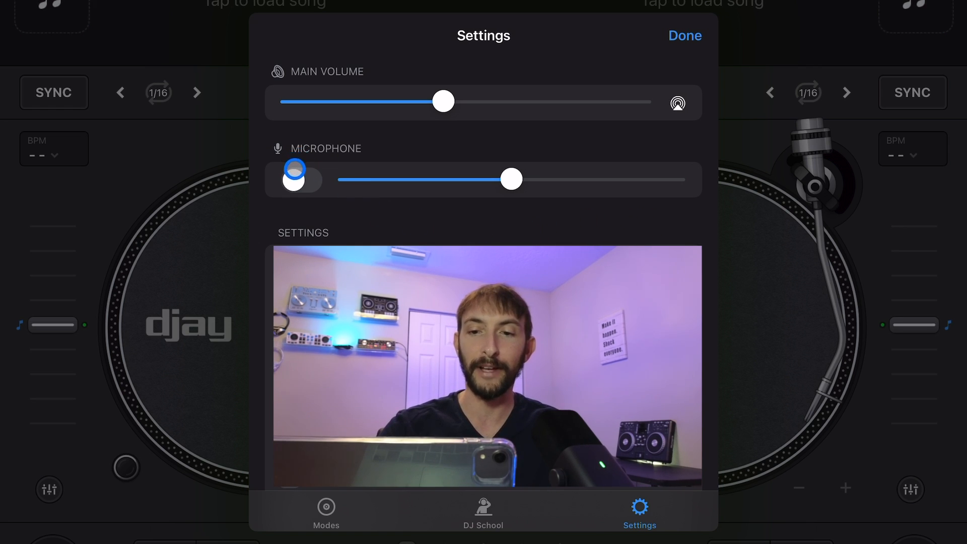
{"action": "left_click", "coordinate": [295, 180]}
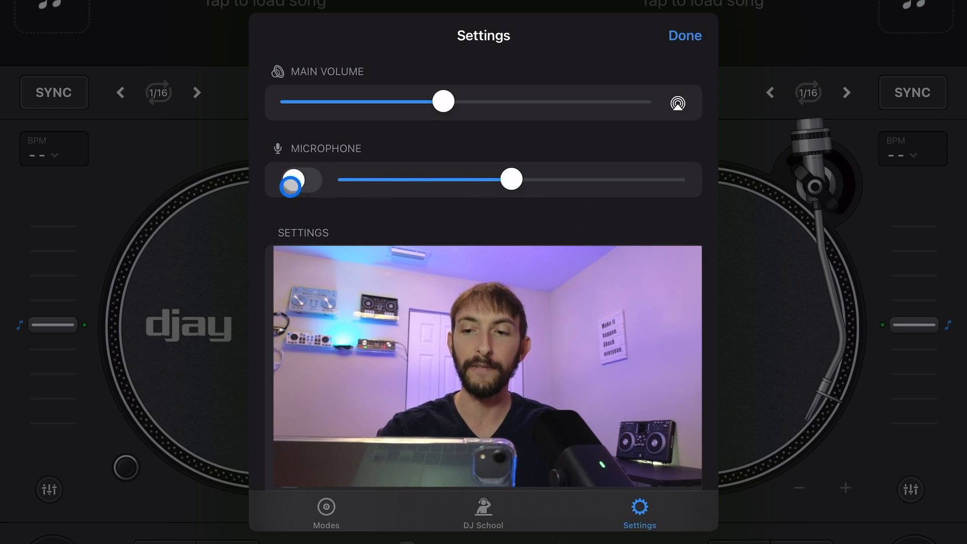
{"action": "scroll", "scroll_direction": "down", "scroll_amount": 3}
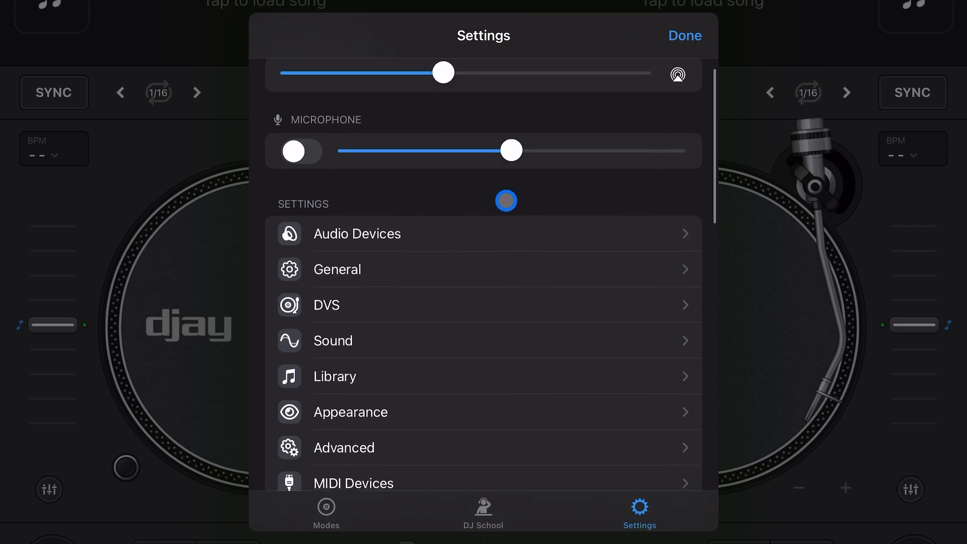
{"action": "scroll", "scroll_direction": "down", "scroll_amount": 3}
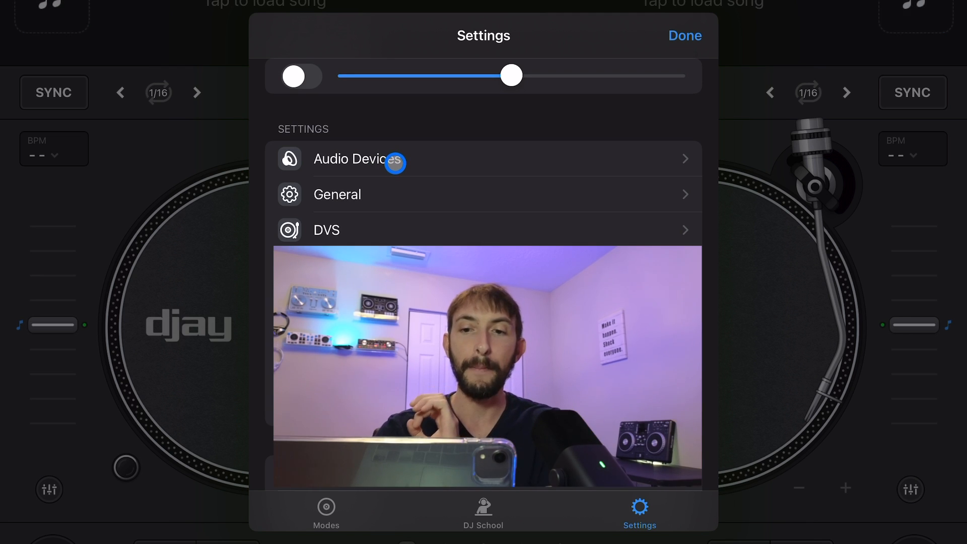
In Audio Devices, review the Main Output options with Speaker selected.
{"action": "left_click", "coordinate": [359, 159]}
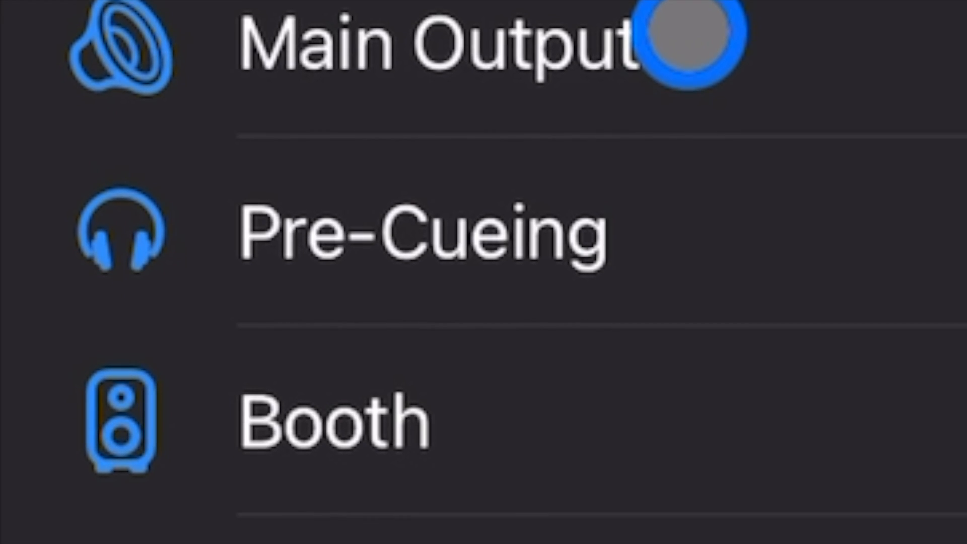
{"action": "scroll", "scroll_direction": "down", "scroll_amount": 3}
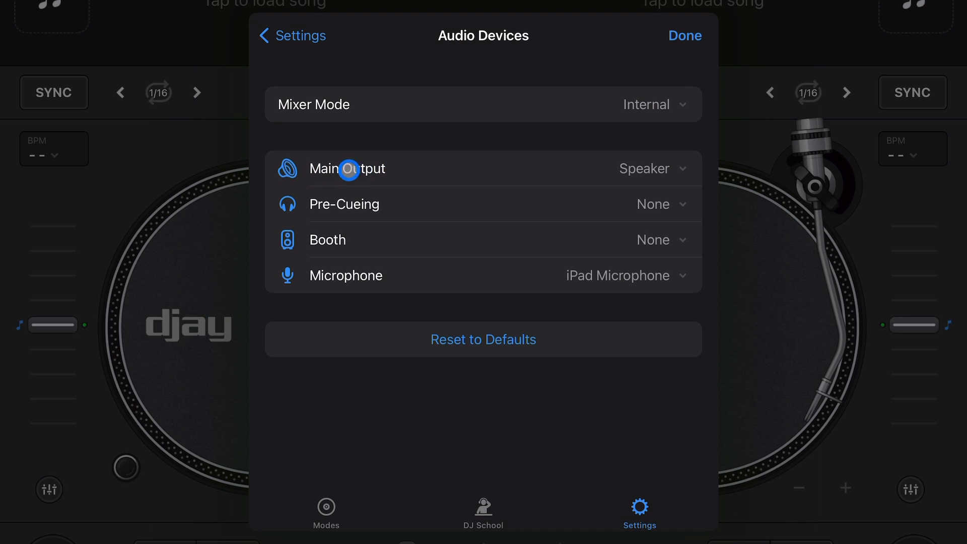
{"action": "left_click", "coordinate": [652, 169]}
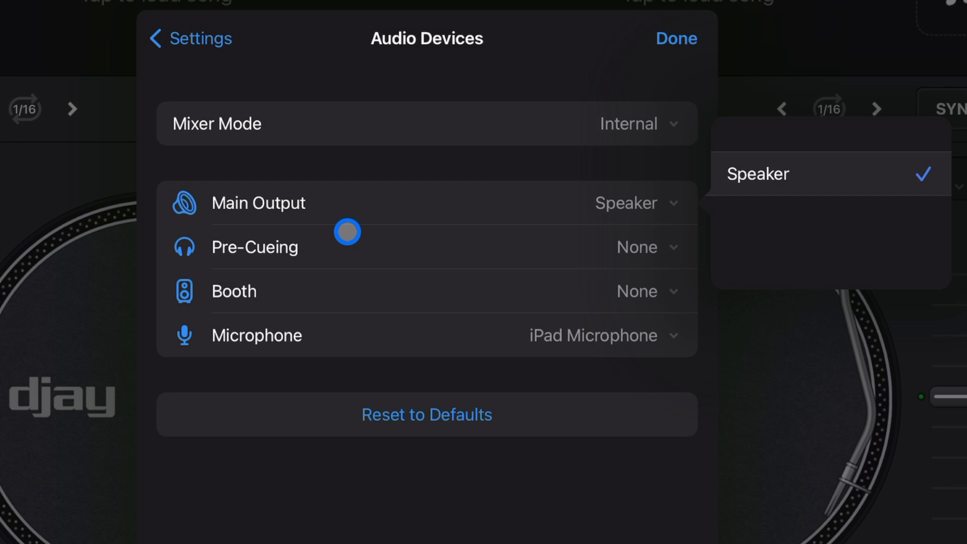
Review the Pre-Cueing output choices (None, Split Output) and leave it on None.
{"action": "left_click", "coordinate": [642, 247]}
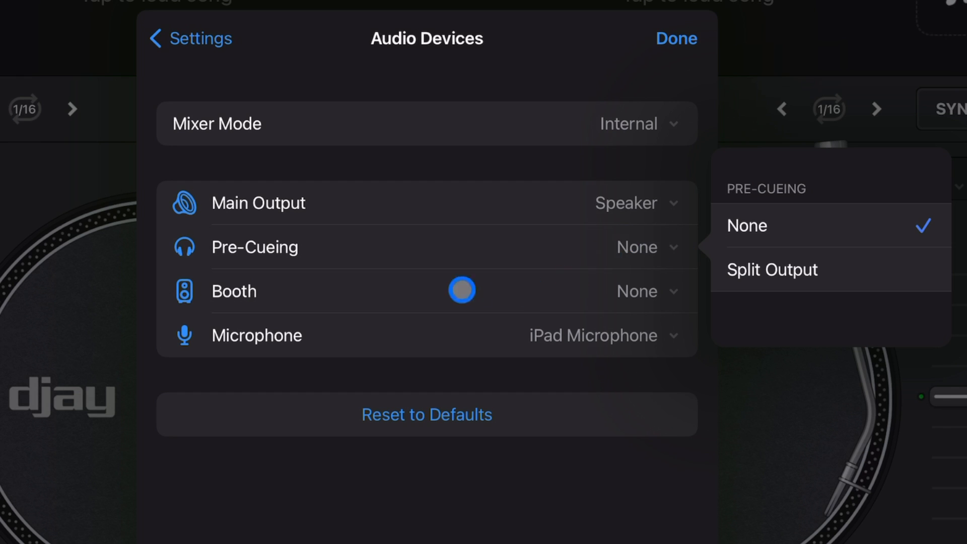
{"action": "left_click", "coordinate": [462, 289]}
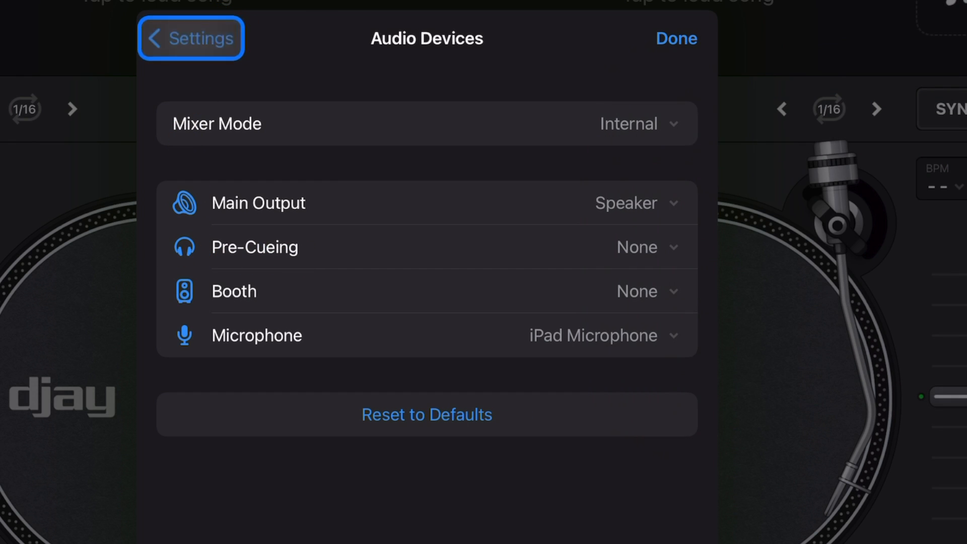
{"action": "left_click", "coordinate": [487, 285]}
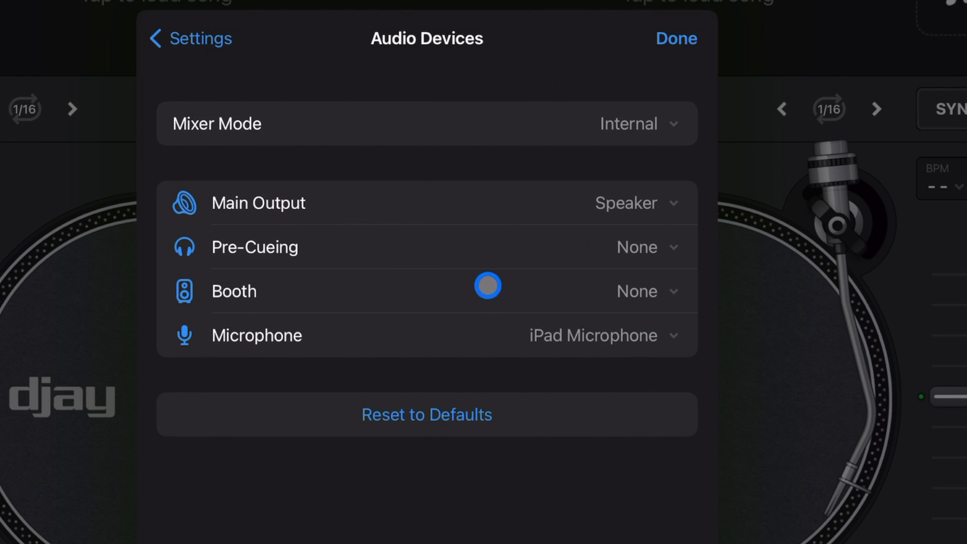
View the Booth output options on the Audio Devices page.
{"action": "left_click", "coordinate": [651, 248]}
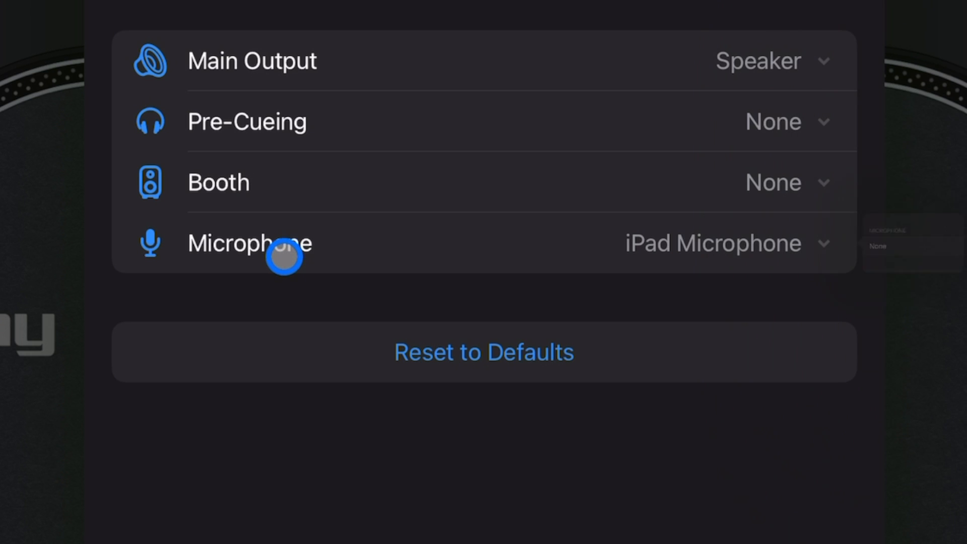
{"action": "mouse_move", "coordinate": [355, 273]}
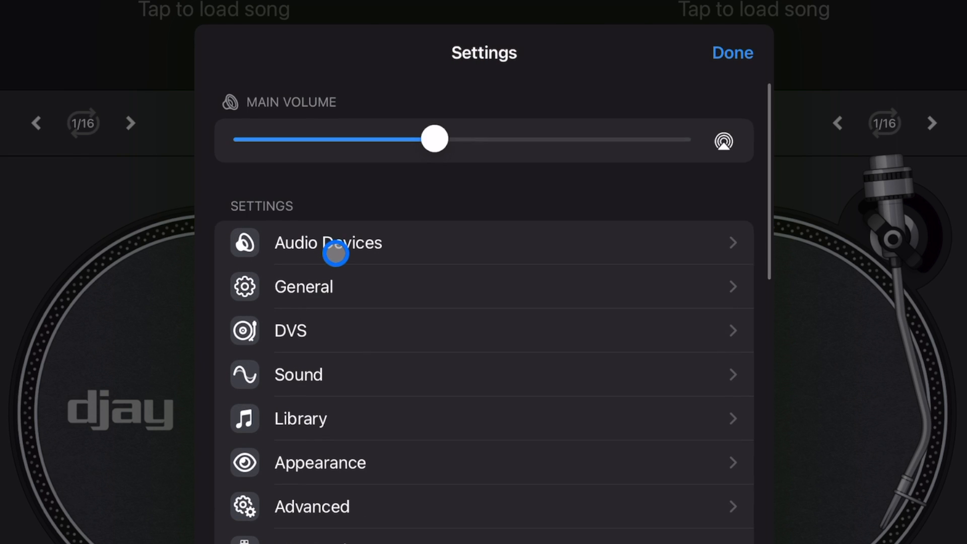
Review General settings, load DJ Qbert Skratch Tools on the right deck and start it playing.
{"action": "left_click", "coordinate": [303, 286]}
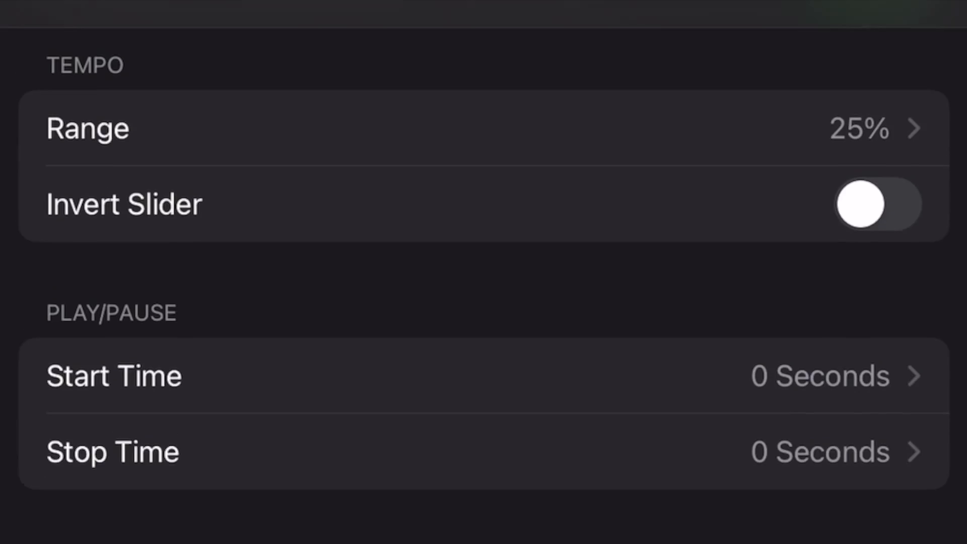
{"action": "scroll", "scroll_direction": "down", "scroll_amount": 3}
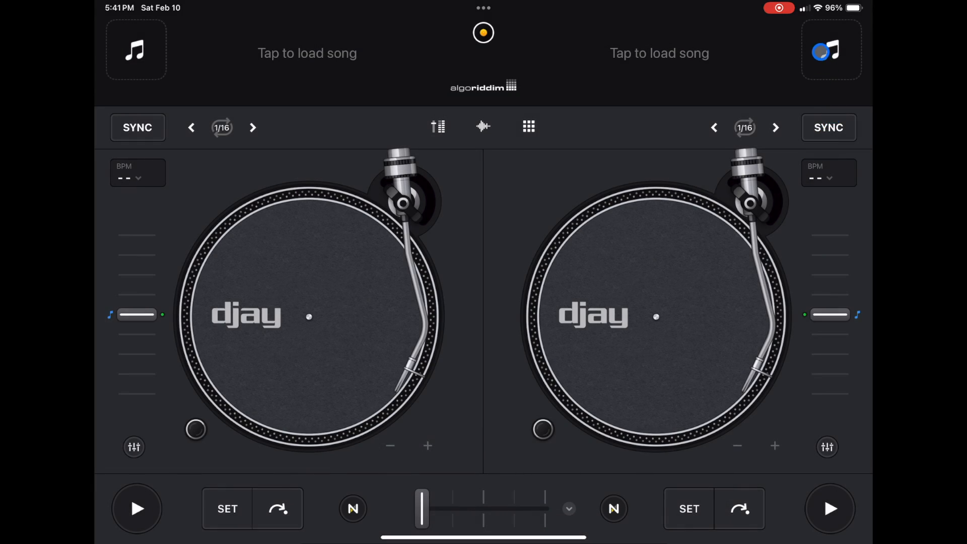
{"action": "left_click", "coordinate": [831, 50]}
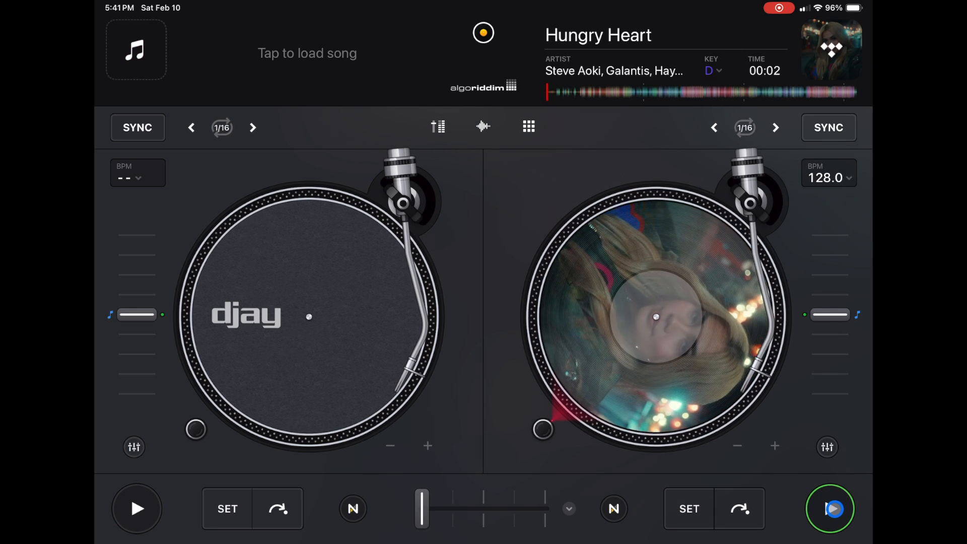
{"action": "left_click", "coordinate": [829, 508]}
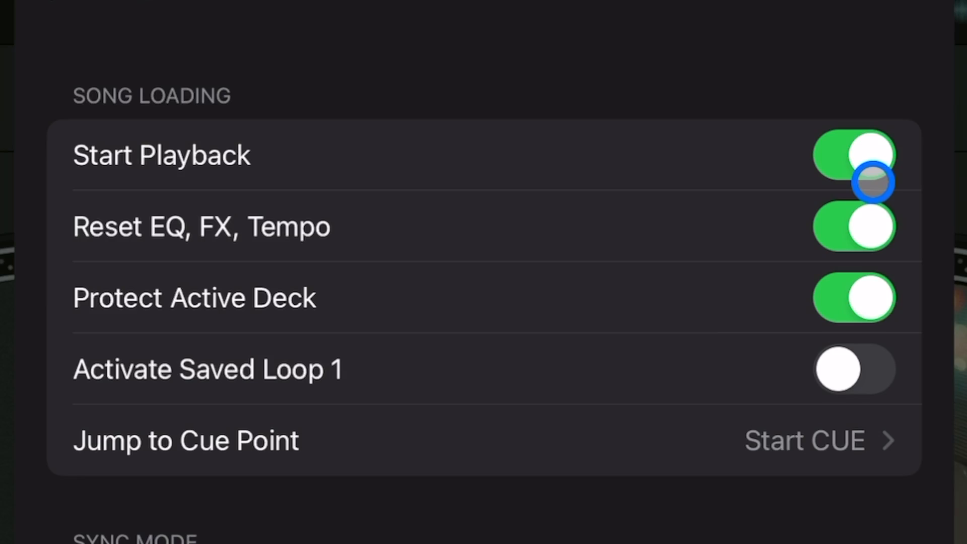
{"action": "mouse_move", "coordinate": [140, 245]}
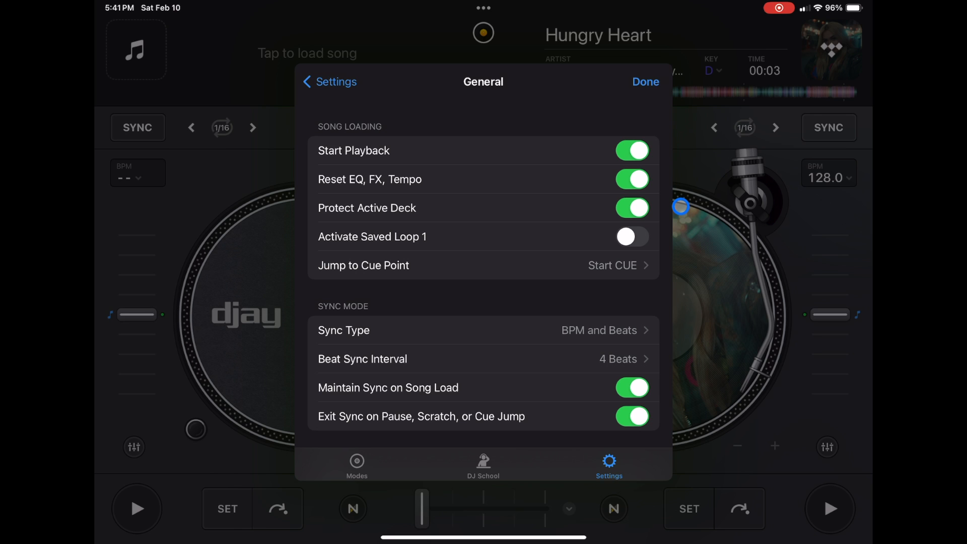
{"action": "left_click", "coordinate": [645, 81]}
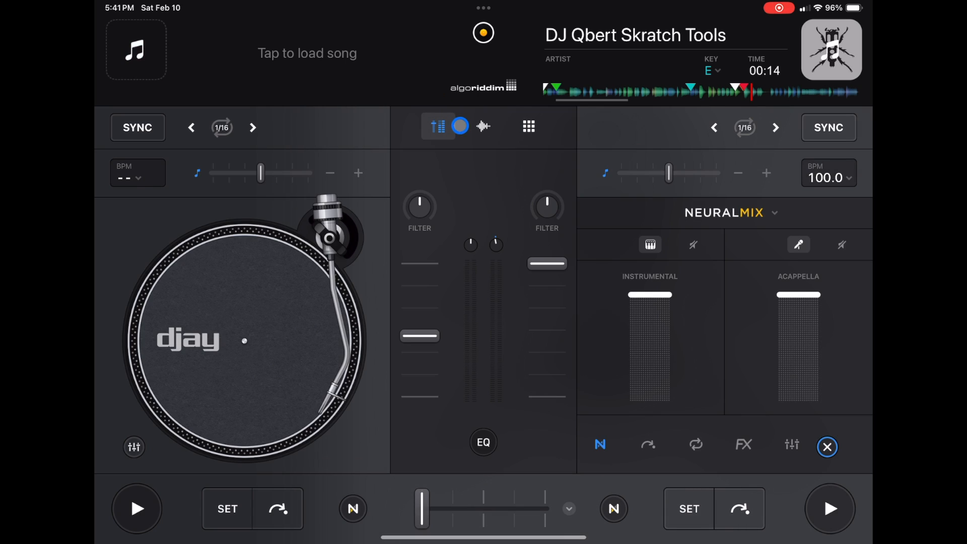
Show the right deck's FX panel and load New World onto the playing right deck.
{"action": "left_click", "coordinate": [483, 442]}
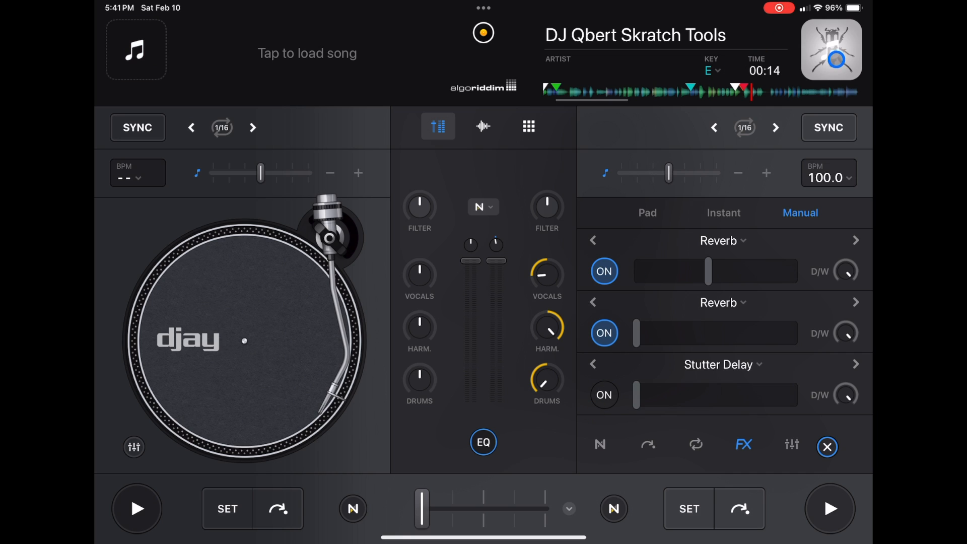
{"action": "left_click", "coordinate": [830, 507]}
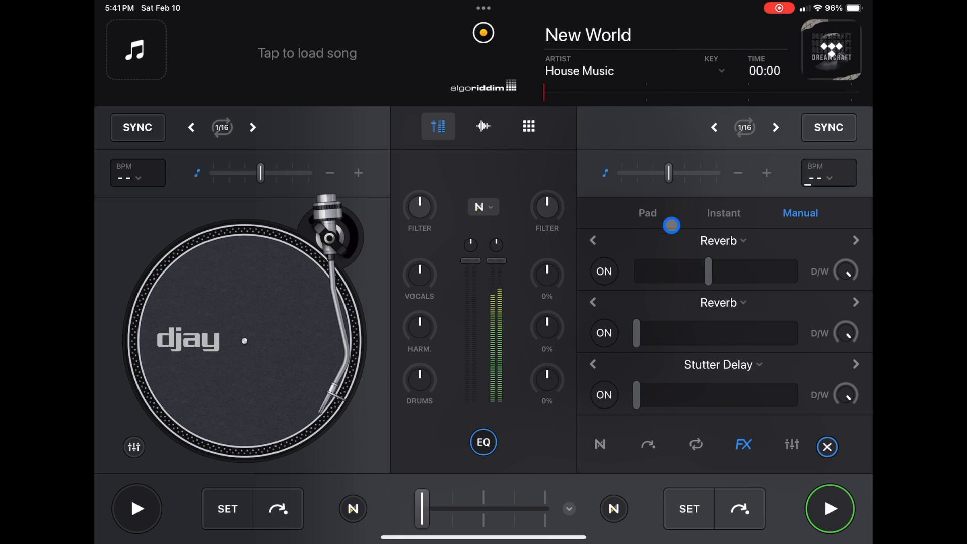
{"action": "left_click", "coordinate": [829, 507]}
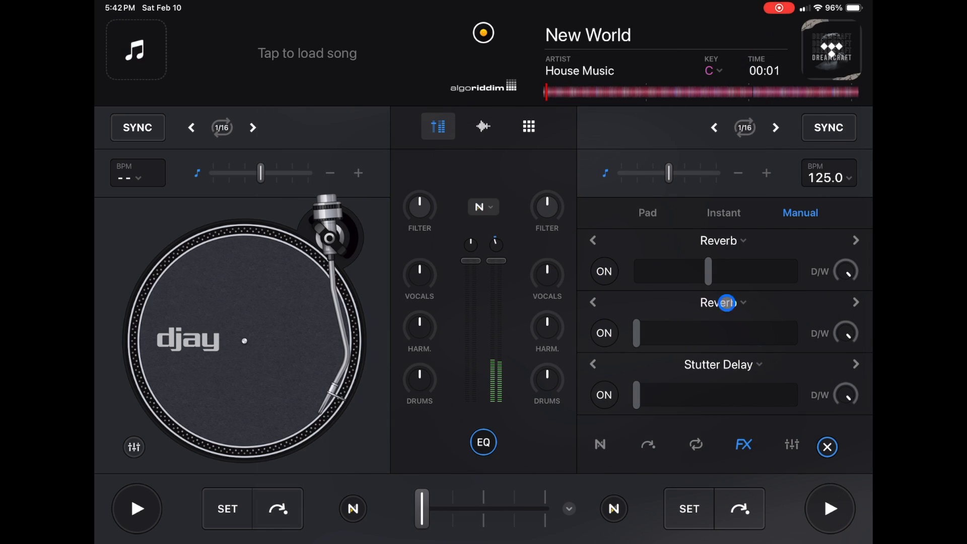
{"action": "left_click", "coordinate": [608, 463]}
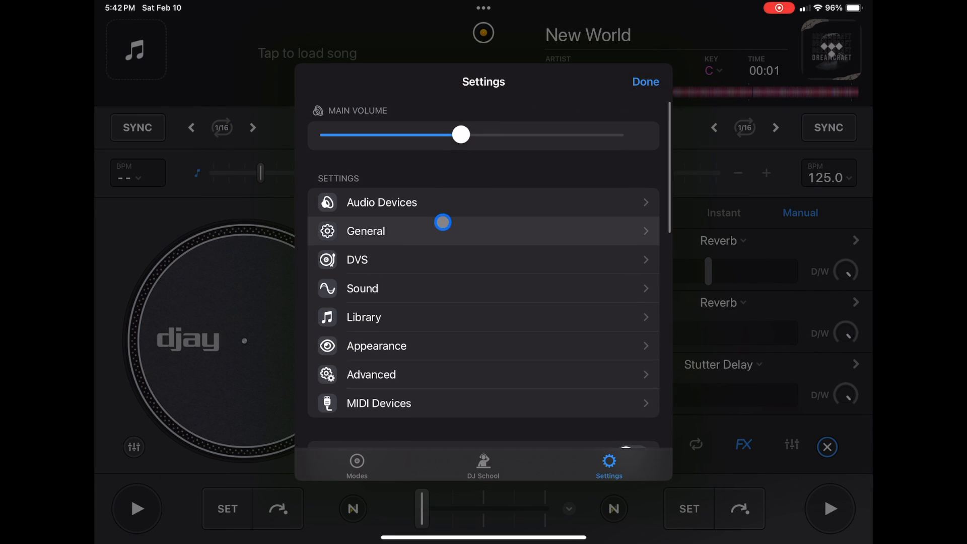
{"action": "left_click", "coordinate": [645, 82]}
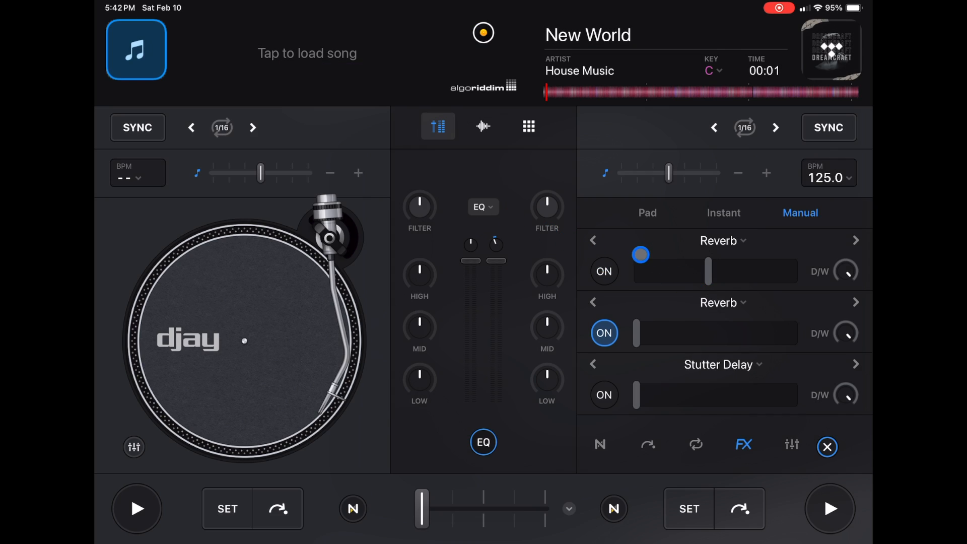
Pick Rabbit Hole from House Music for the right deck, raising the Right deck protected warning.
{"action": "left_click", "coordinate": [604, 271]}
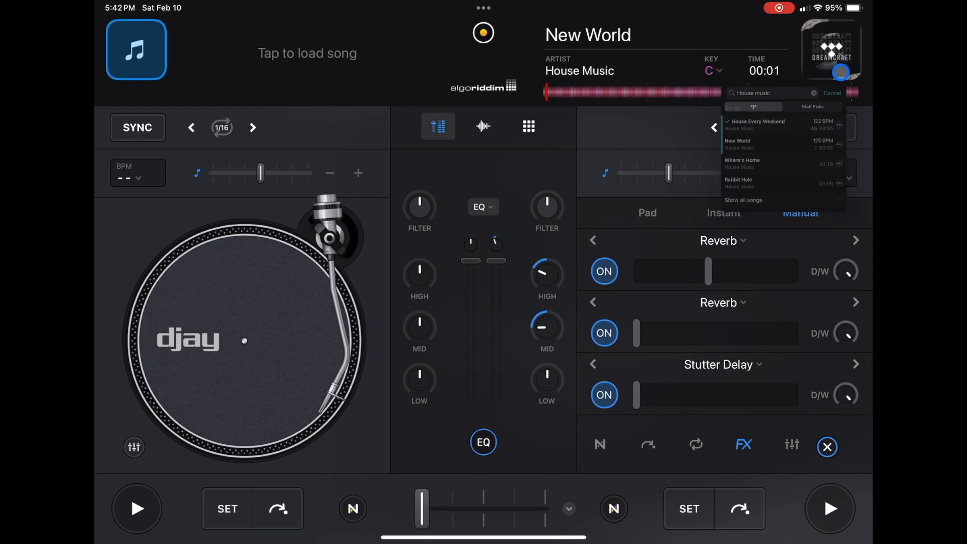
{"action": "left_click", "coordinate": [738, 184]}
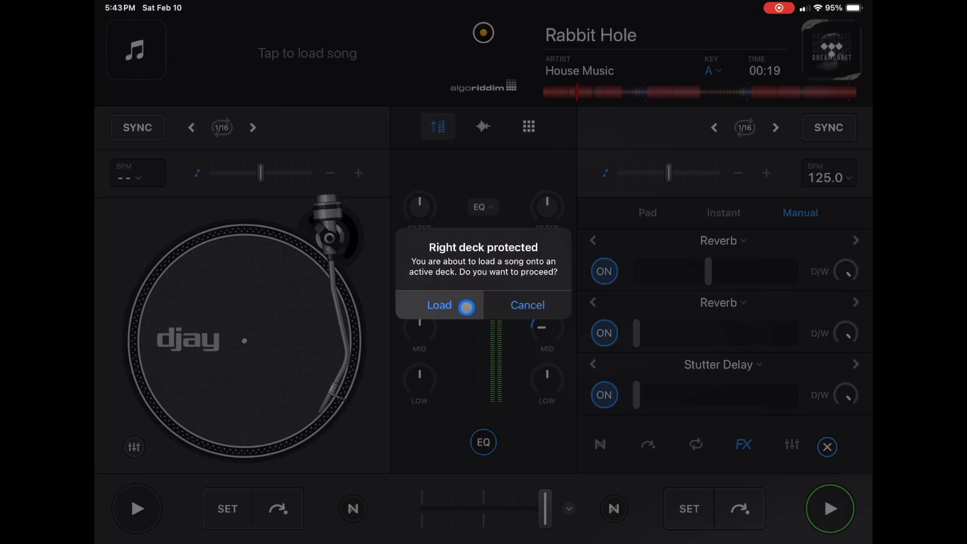
Confirm loading onto the protected right deck and return to the Settings panel.
{"action": "left_click", "coordinate": [439, 304]}
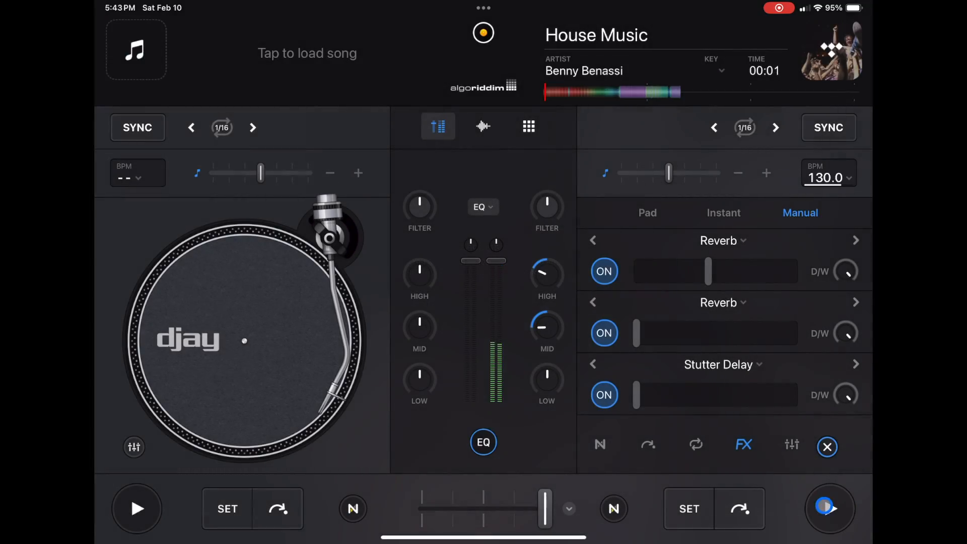
{"action": "left_click", "coordinate": [829, 507]}
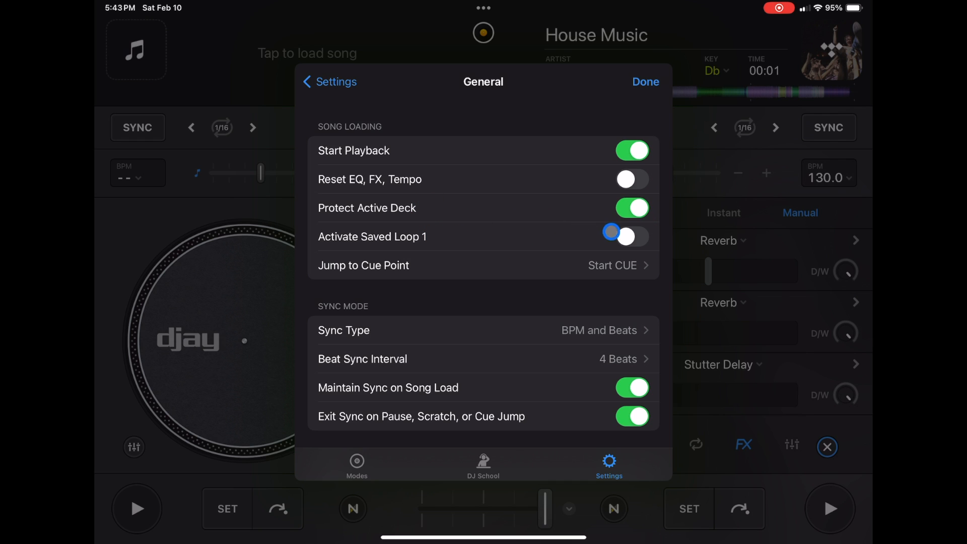
{"action": "left_click", "coordinate": [645, 82]}
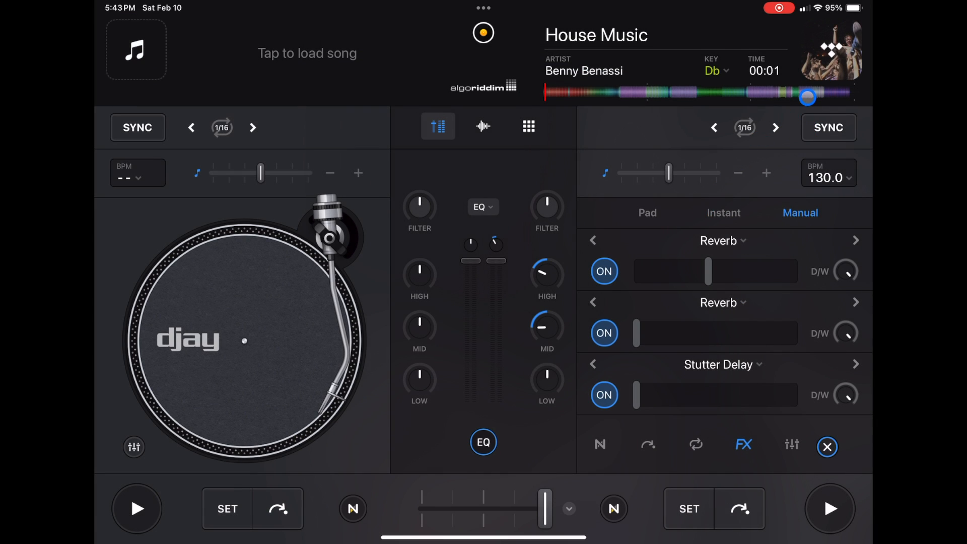
{"action": "left_click", "coordinate": [830, 508]}
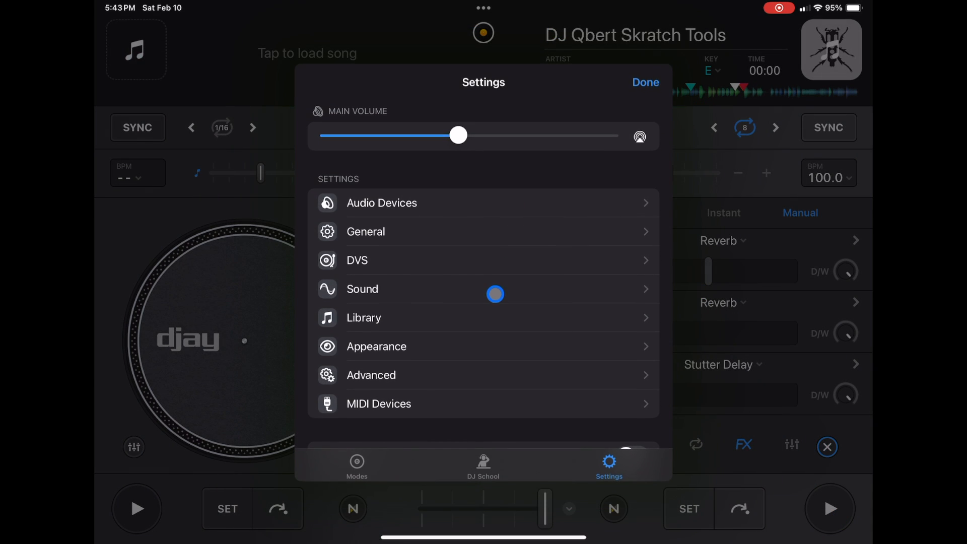
In General, switch Activate Saved Loop 1 off and bring up the Jump to Cue Point choices.
{"action": "left_click", "coordinate": [364, 232]}
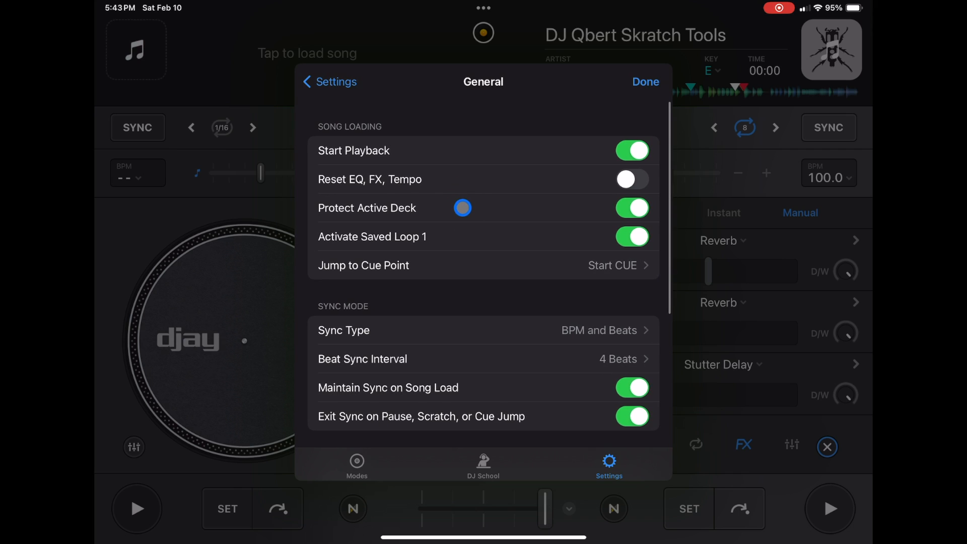
{"action": "left_click", "coordinate": [632, 236]}
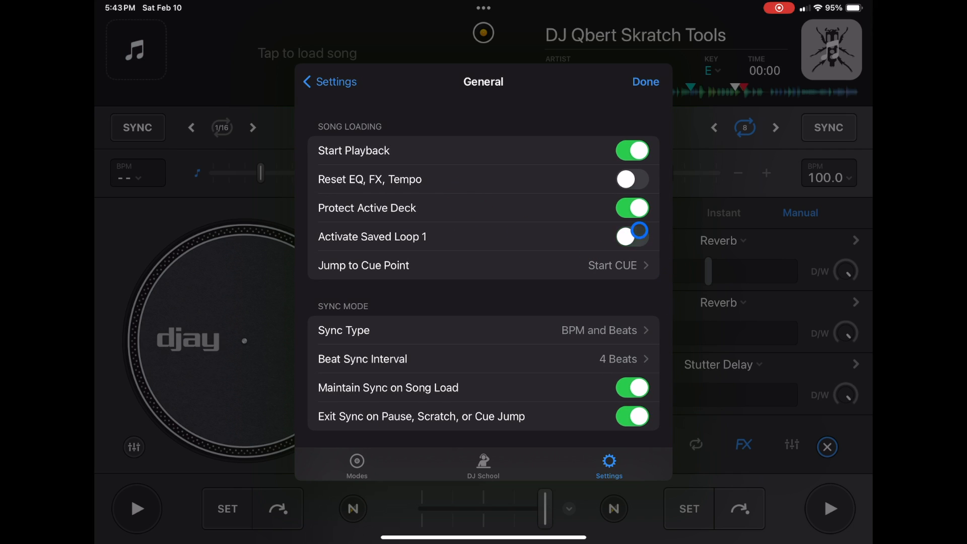
{"action": "left_click", "coordinate": [632, 236]}
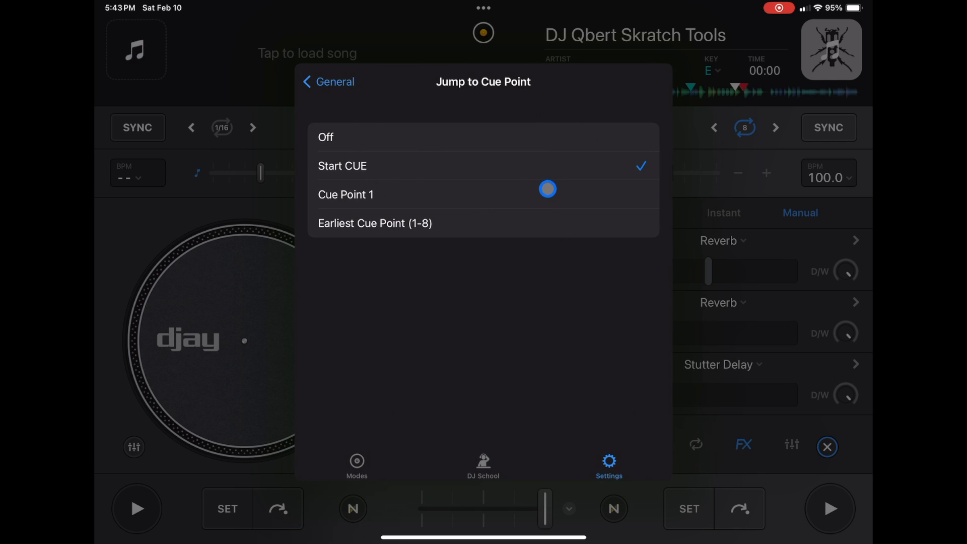
Keep Start CUE as the jump point for newly loaded songs.
{"action": "left_click_drag", "start_coordinate": [546, 188], "coordinate": [530, 209]}
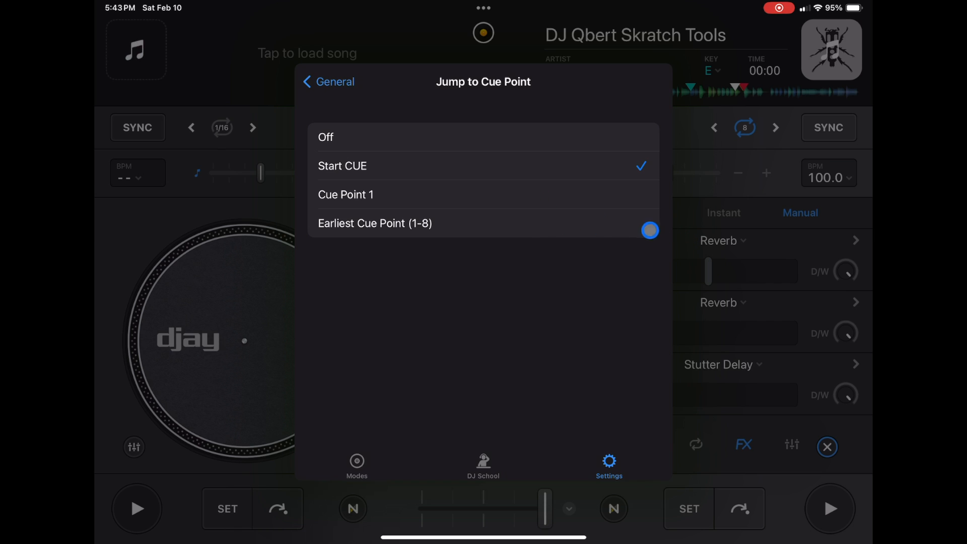
{"action": "left_click", "coordinate": [329, 166]}
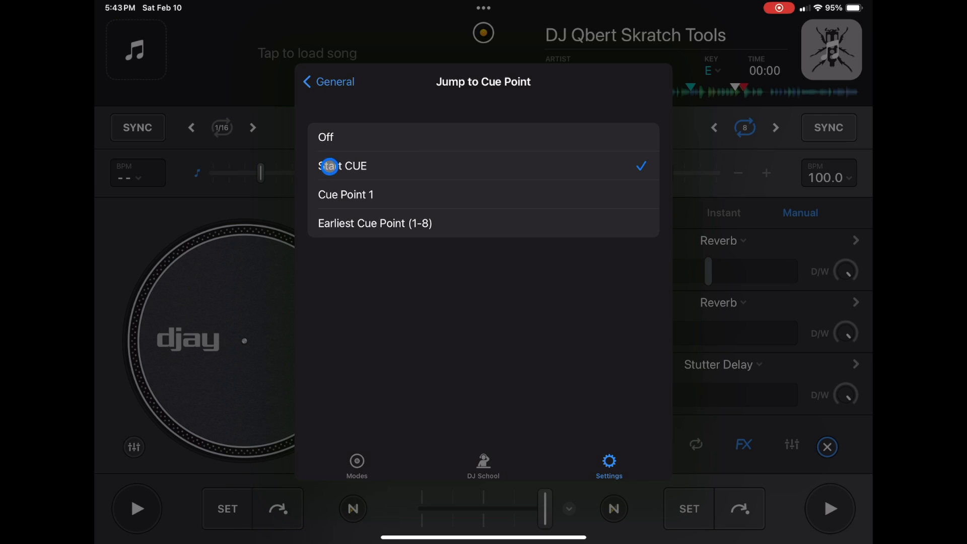
{"action": "left_click", "coordinate": [327, 82]}
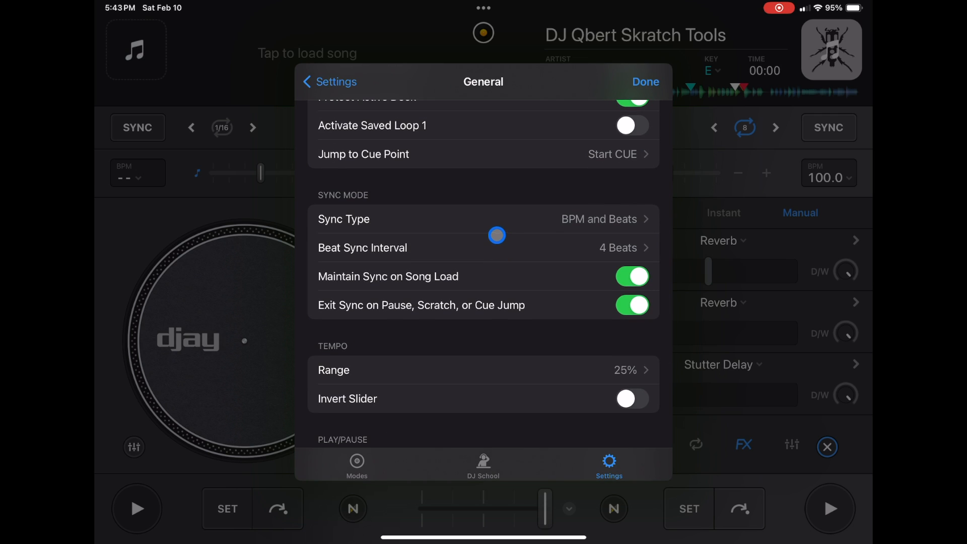
{"action": "left_click", "coordinate": [485, 218]}
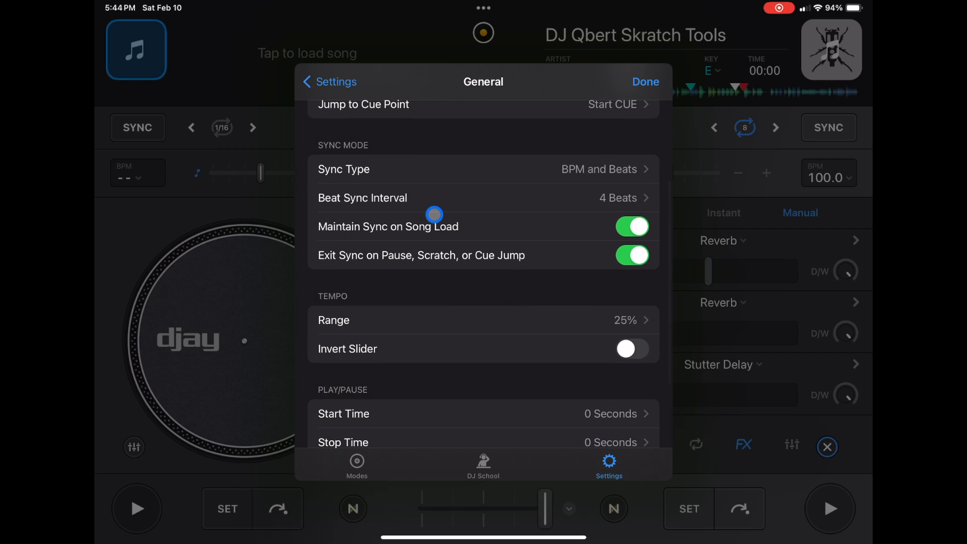
Leave Beat Sync Interval at 4 Beats, review the rest of General and return to the decks.
{"action": "left_click", "coordinate": [363, 198]}
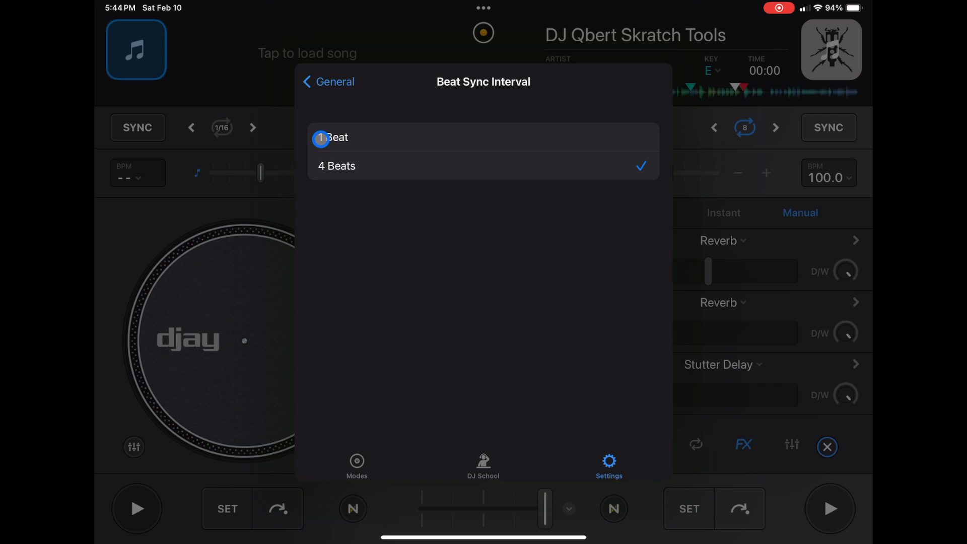
{"action": "left_click", "coordinate": [328, 82]}
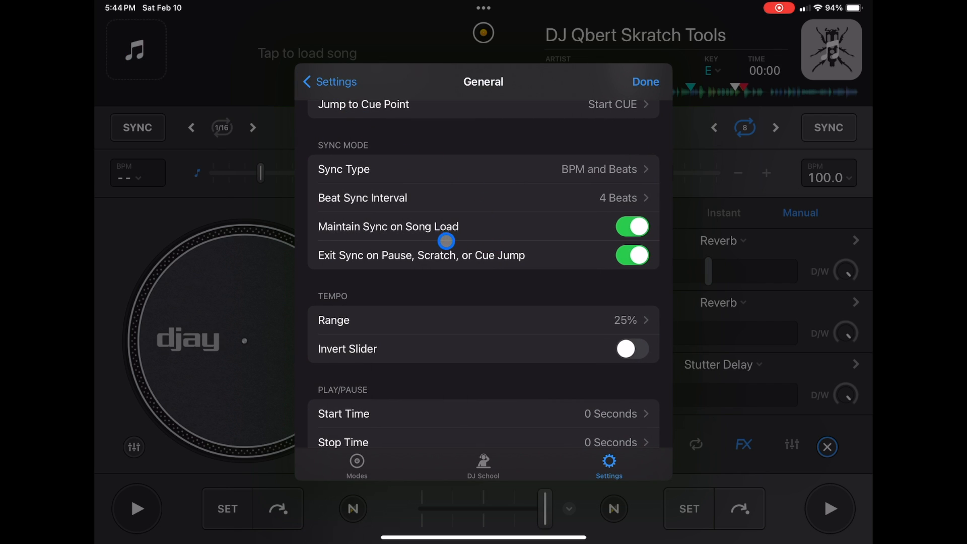
{"action": "left_click", "coordinate": [632, 226]}
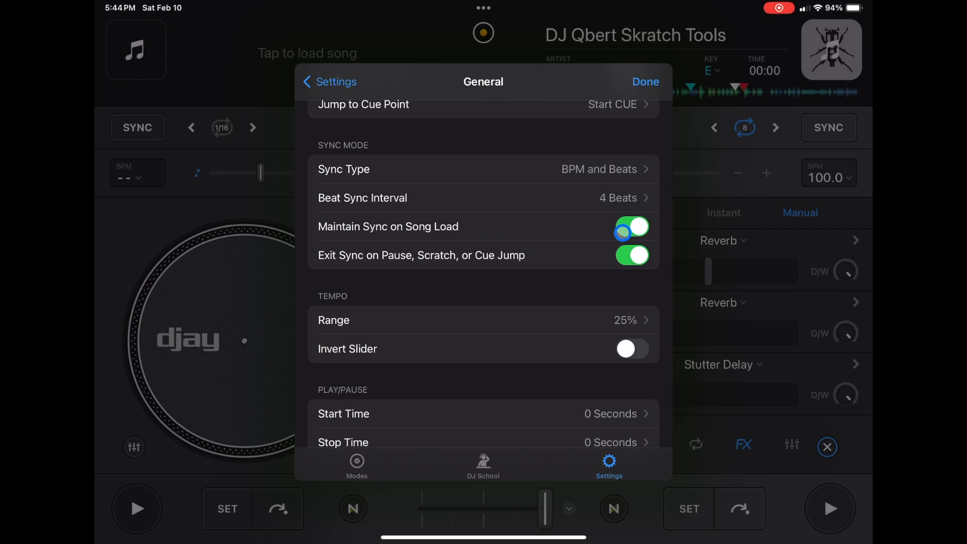
{"action": "left_click", "coordinate": [632, 227]}
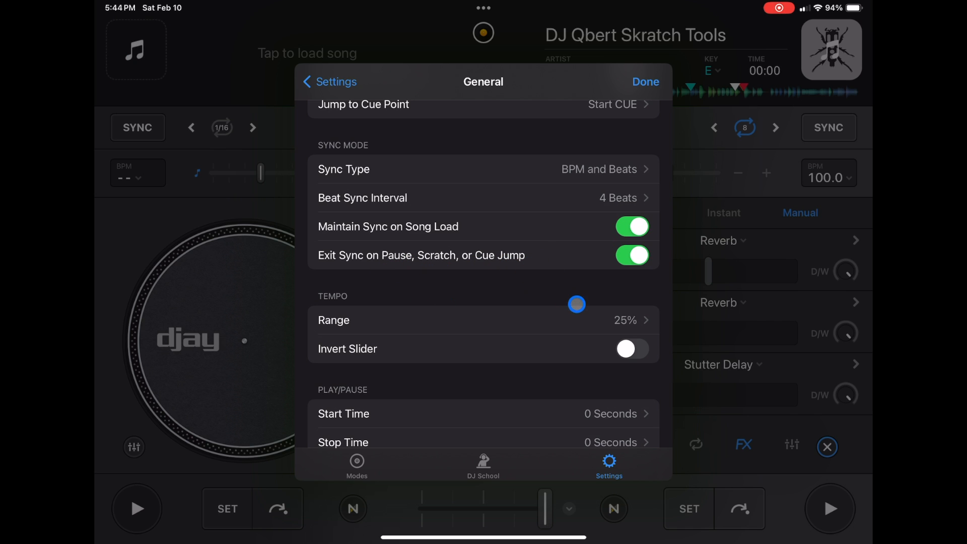
{"action": "scroll", "scroll_direction": "down", "scroll_amount": 3}
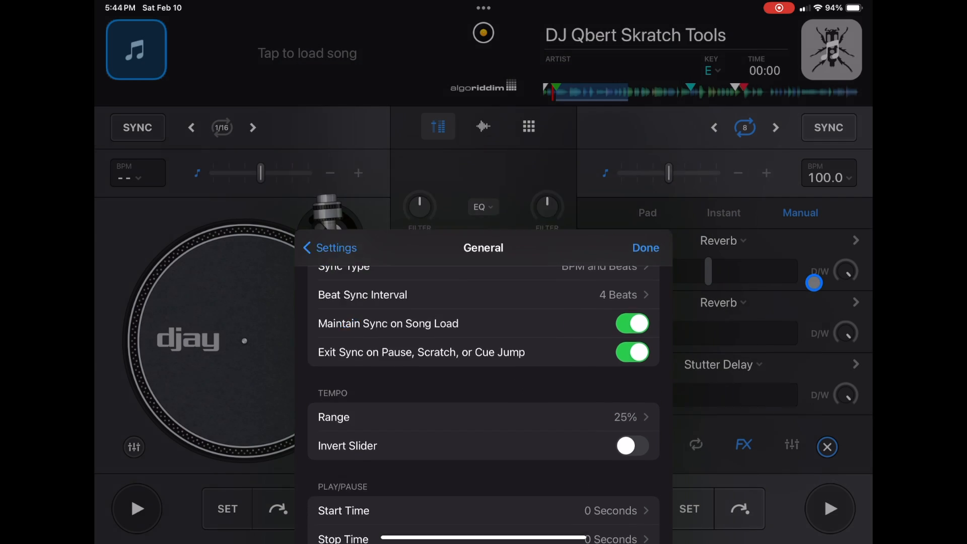
{"action": "left_click", "coordinate": [645, 248]}
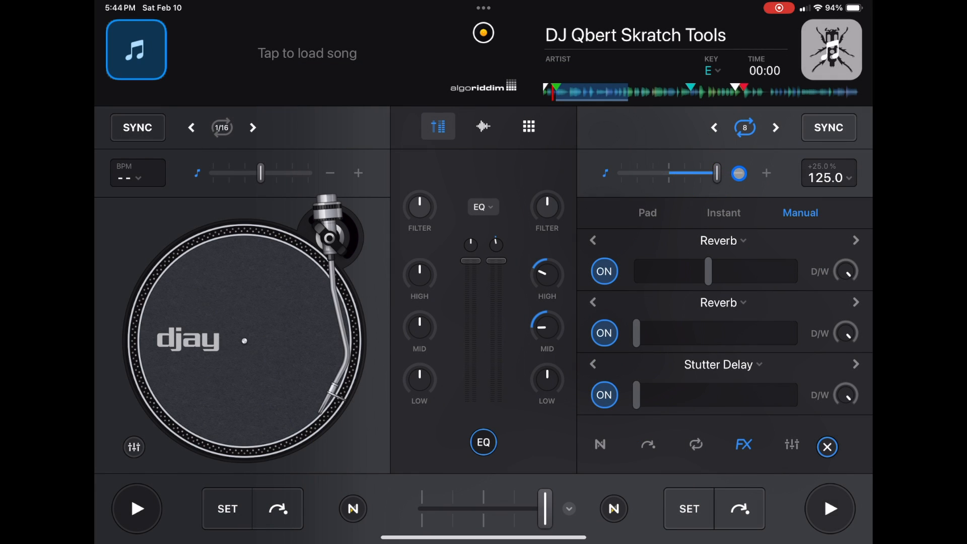
Test the right deck's tempo at +25%, 108 BPM and below its original speed.
{"action": "left_click_drag", "start_coordinate": [715, 173], "coordinate": [669, 173]}
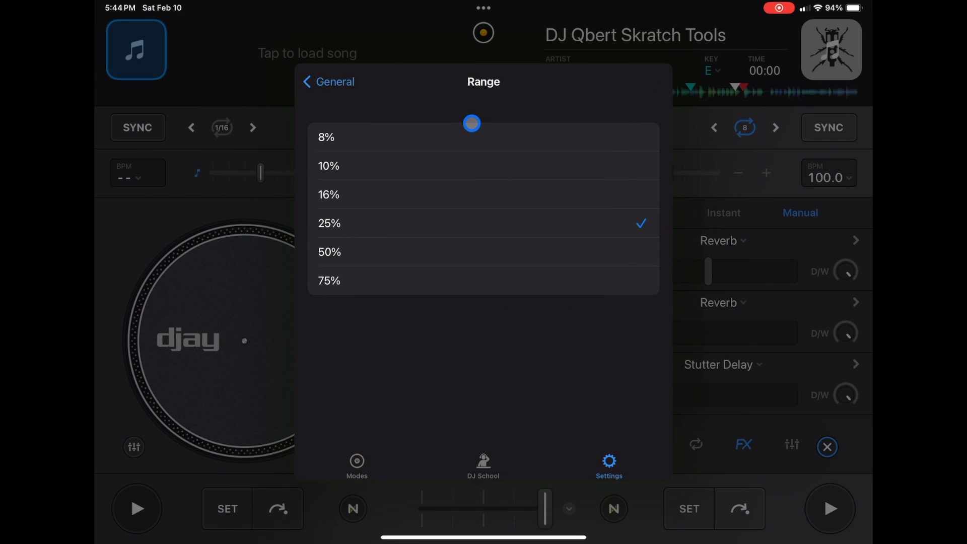
{"action": "left_click", "coordinate": [326, 137]}
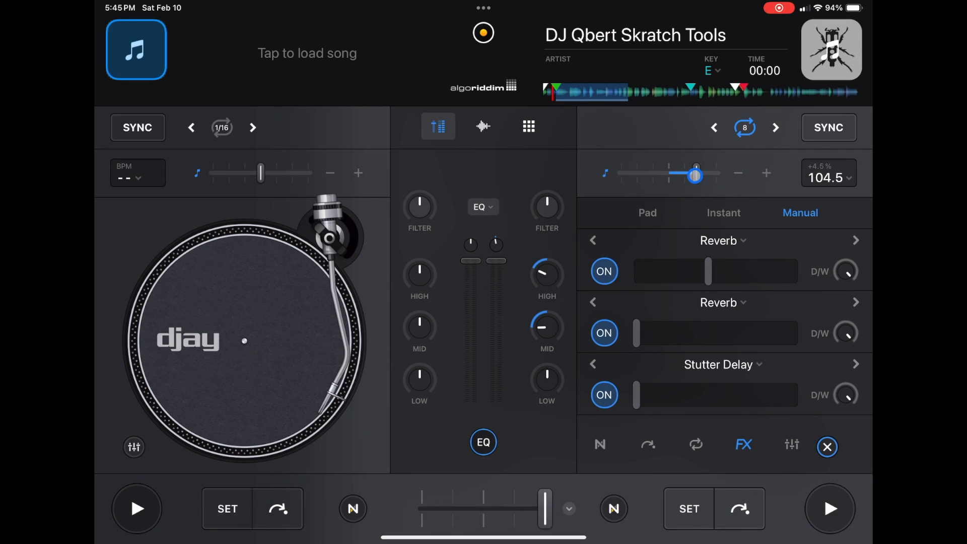
{"action": "left_click_drag", "start_coordinate": [696, 174], "coordinate": [727, 180]}
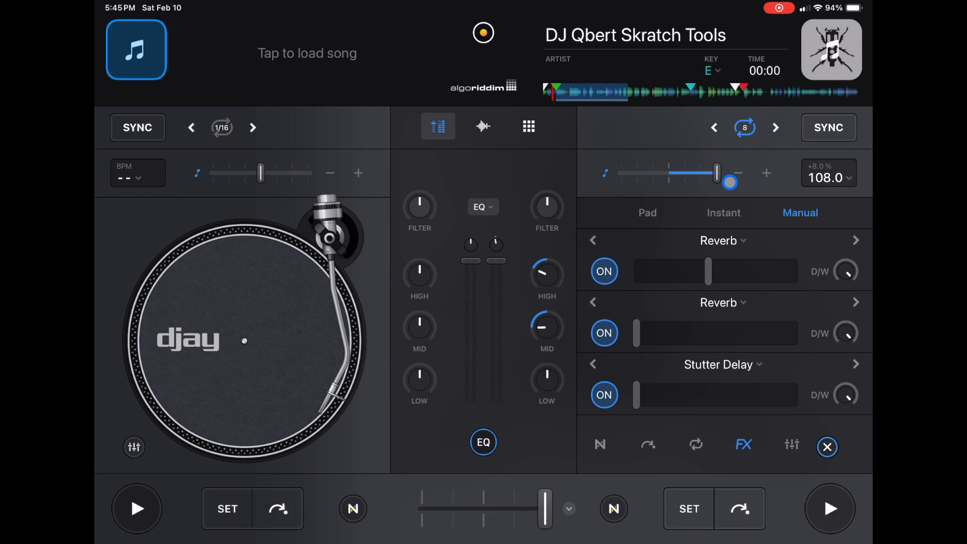
{"action": "left_click_drag", "start_coordinate": [729, 180], "coordinate": [668, 173]}
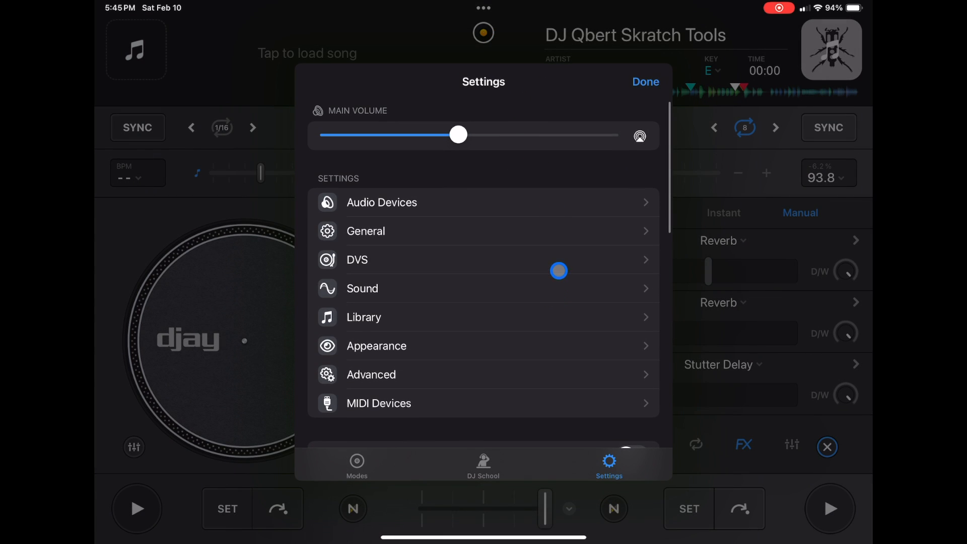
Keep the tempo Range at 25%, then bring up the Sound settings' EQ Type choices.
{"action": "left_click", "coordinate": [365, 231]}
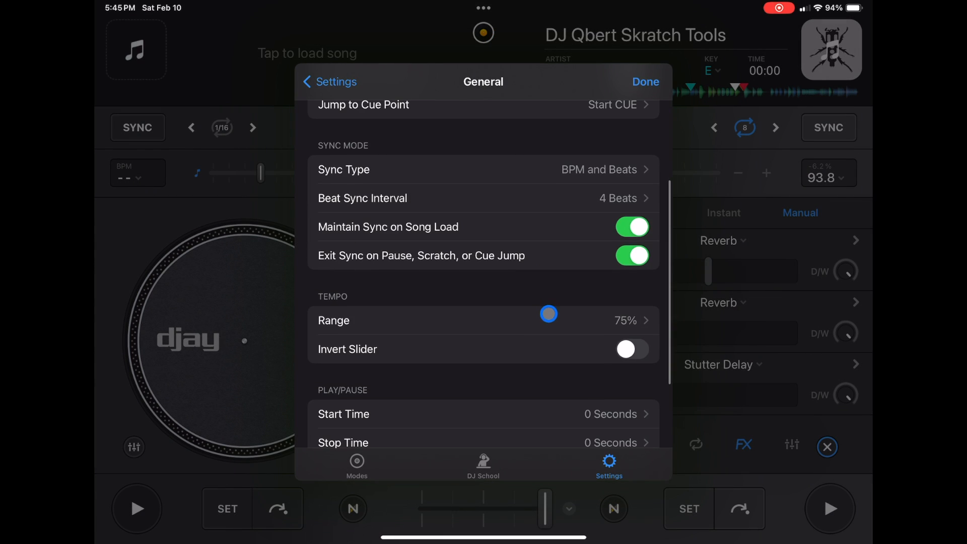
{"action": "left_click", "coordinate": [485, 320]}
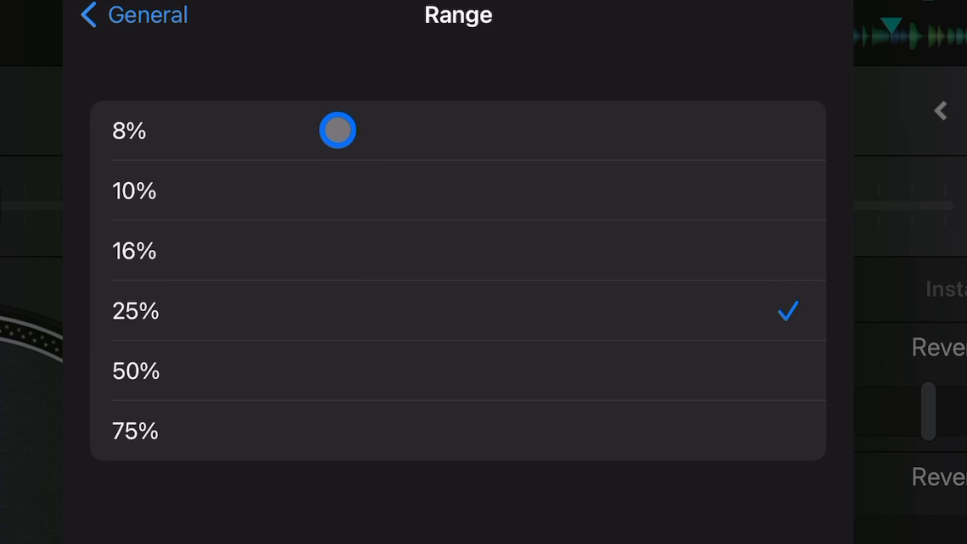
{"action": "left_click_drag", "start_coordinate": [338, 130], "coordinate": [200, 98]}
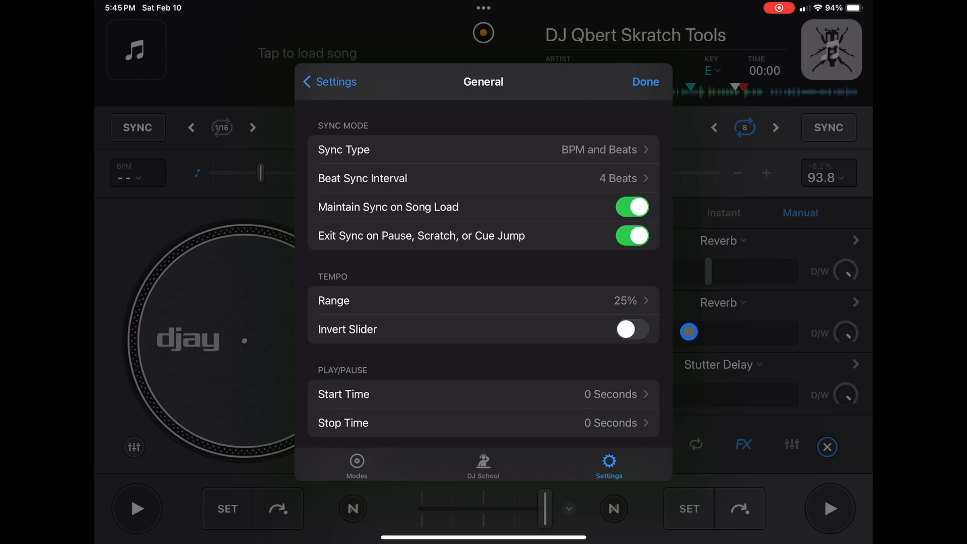
{"action": "scroll", "scroll_direction": "down", "scroll_amount": 3}
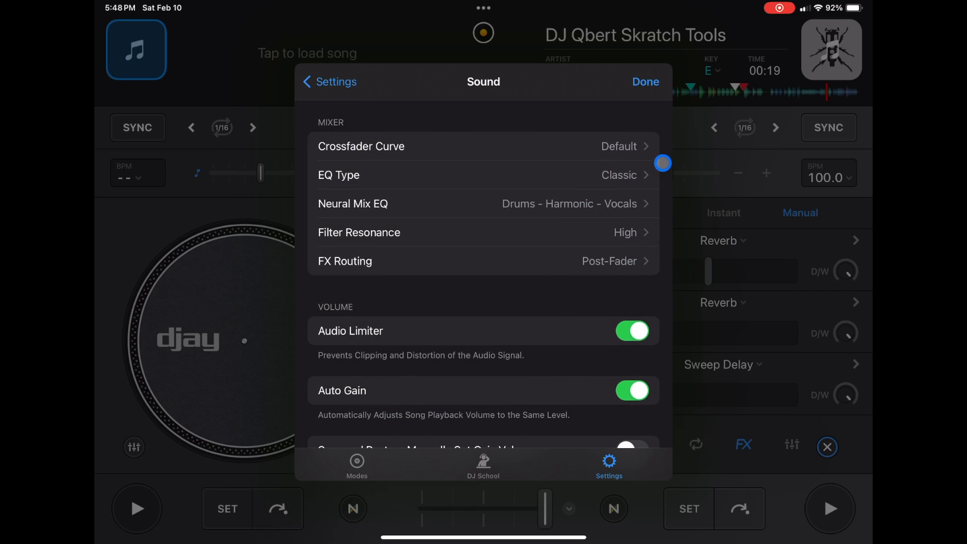
{"action": "left_click", "coordinate": [483, 174]}
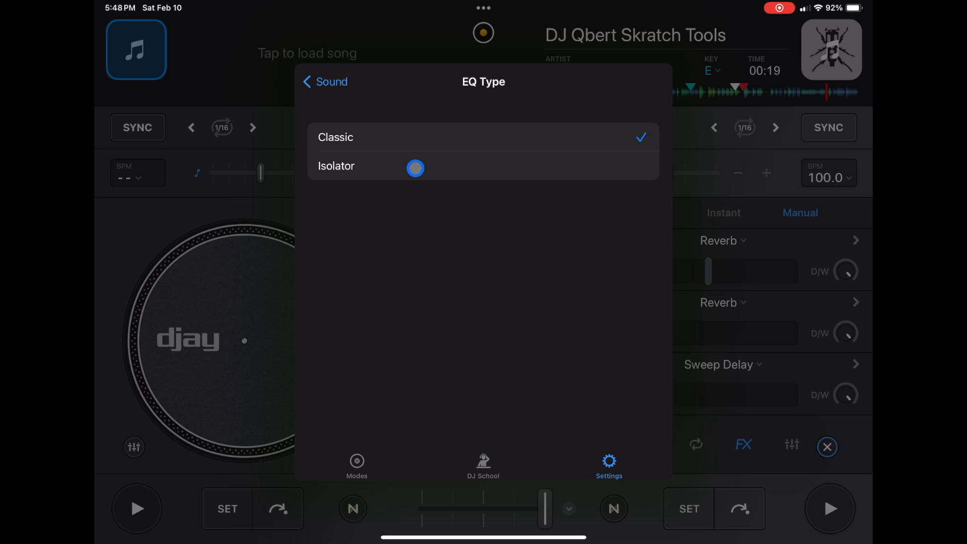
Keep EQ Type on Classic and review Sound options down to Output Headroom -6 dB and Auto Select.
{"action": "left_click", "coordinate": [323, 82]}
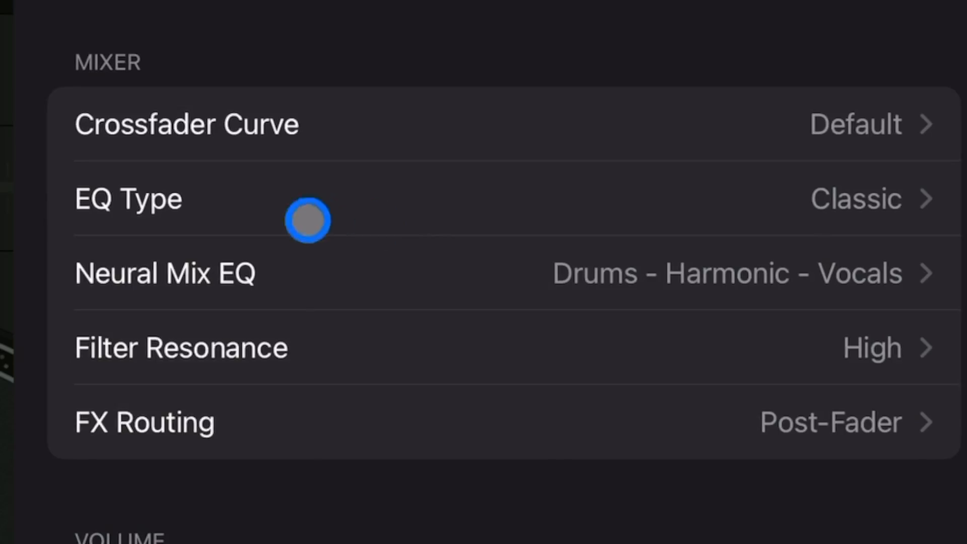
{"action": "left_click", "coordinate": [144, 422]}
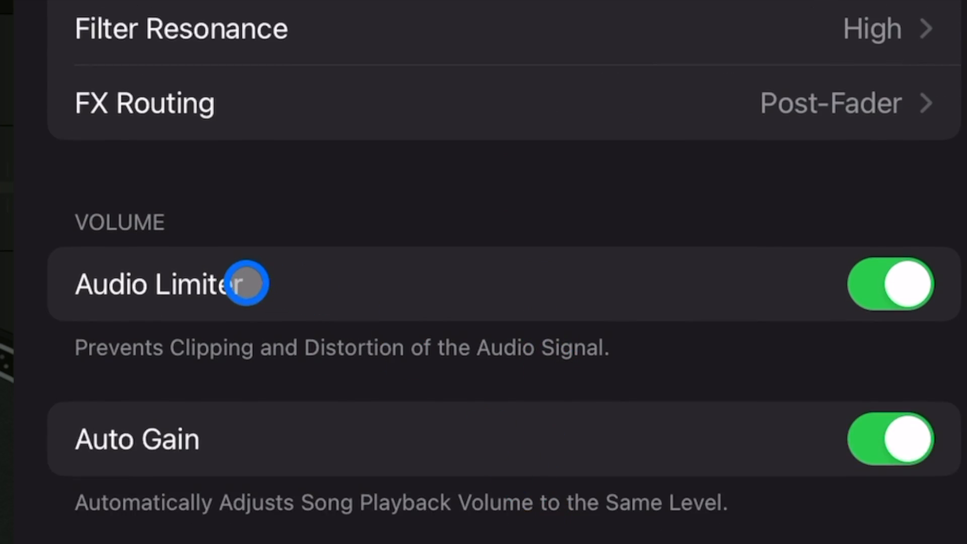
{"action": "mouse_move", "coordinate": [652, 433]}
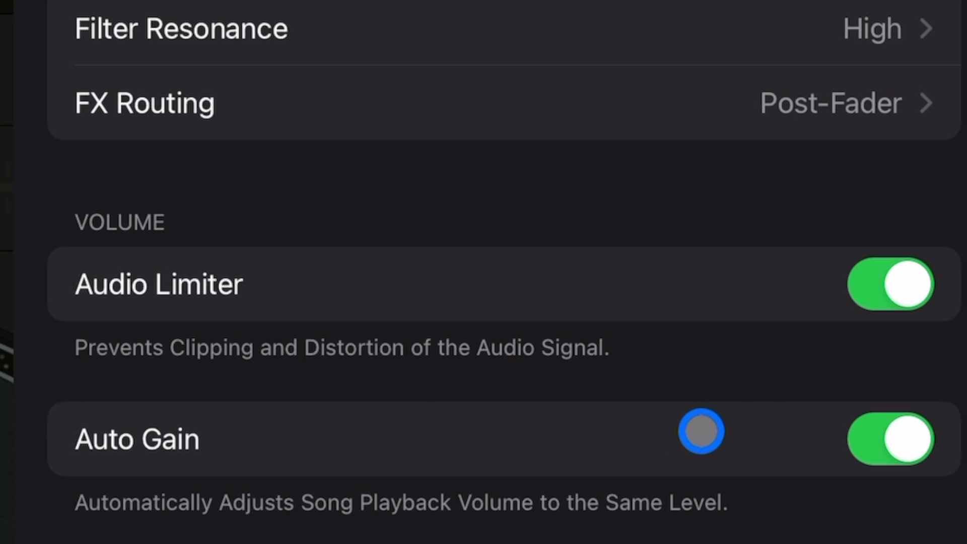
{"action": "scroll", "scroll_direction": "down", "scroll_amount": 3}
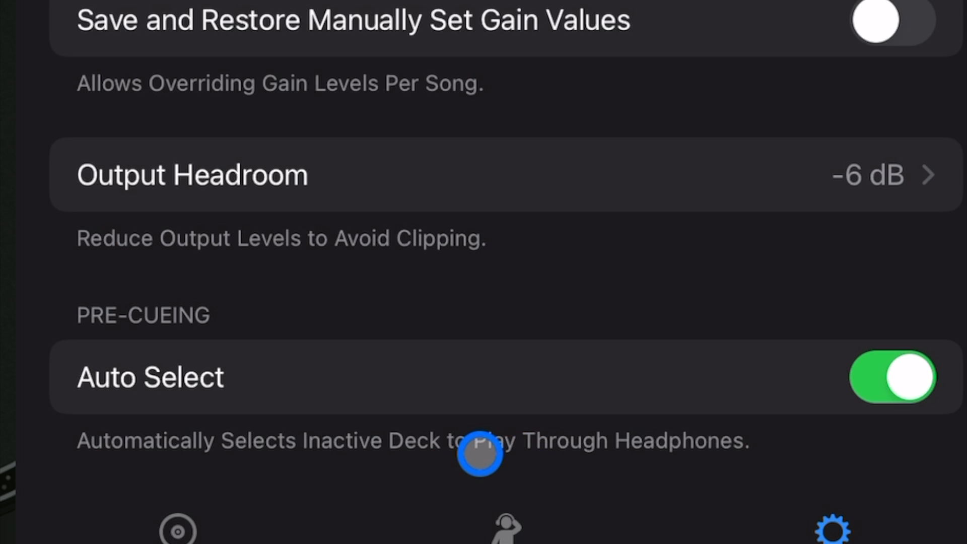
{"action": "mouse_move", "coordinate": [409, 60]}
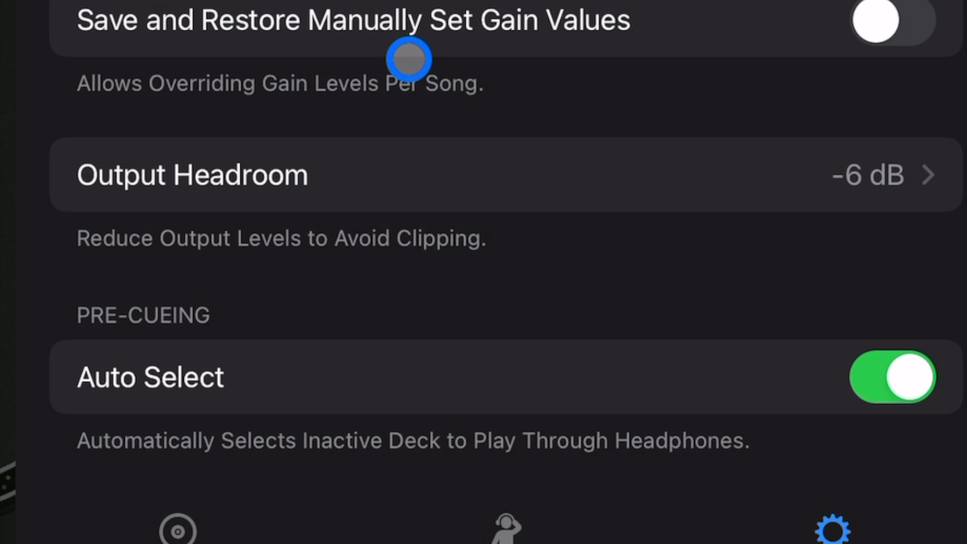
{"action": "mouse_move", "coordinate": [142, 419]}
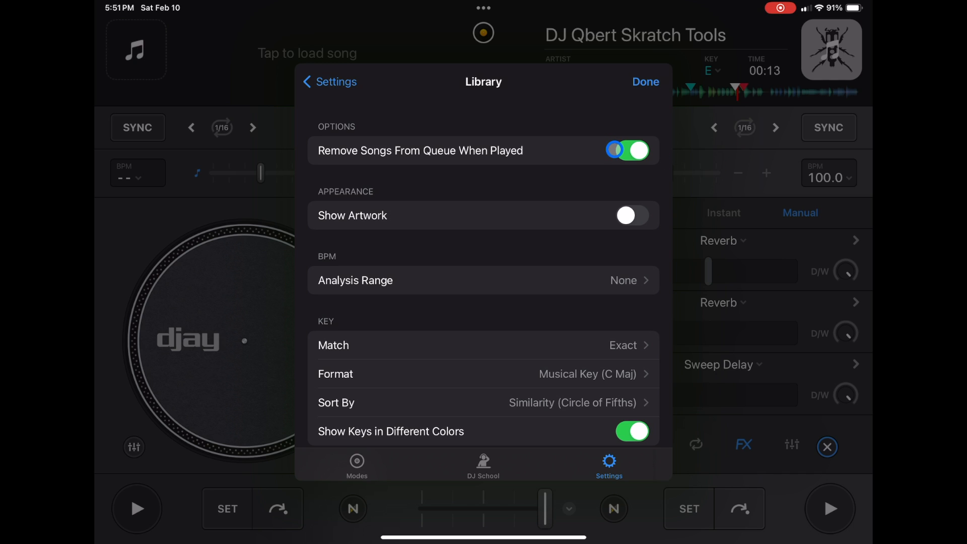
Scroll through the Library options before returning to the main Settings list.
{"action": "scroll", "scroll_direction": "down", "scroll_amount": 3}
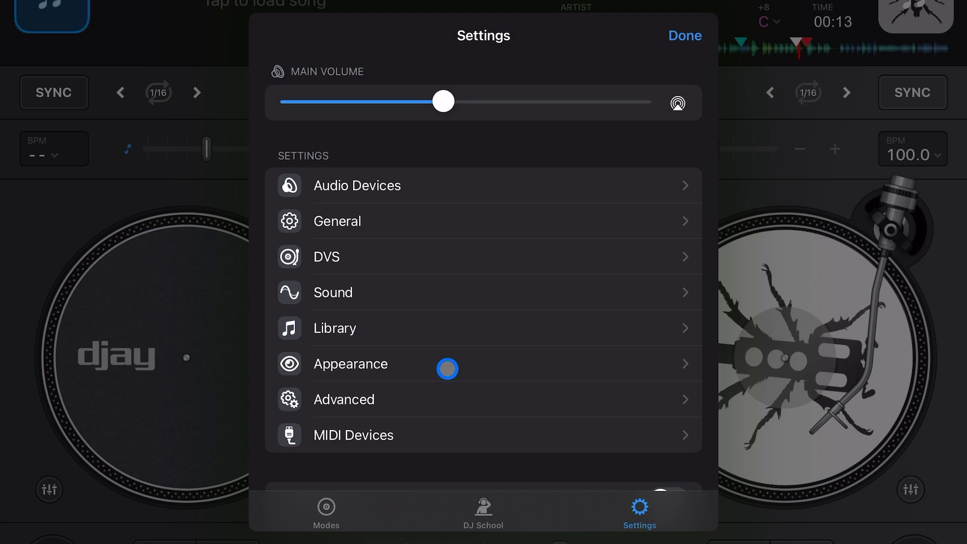
Compare cue pads on the deck, then set Cue Points Style back to High Contrast.
{"action": "left_click", "coordinate": [350, 363]}
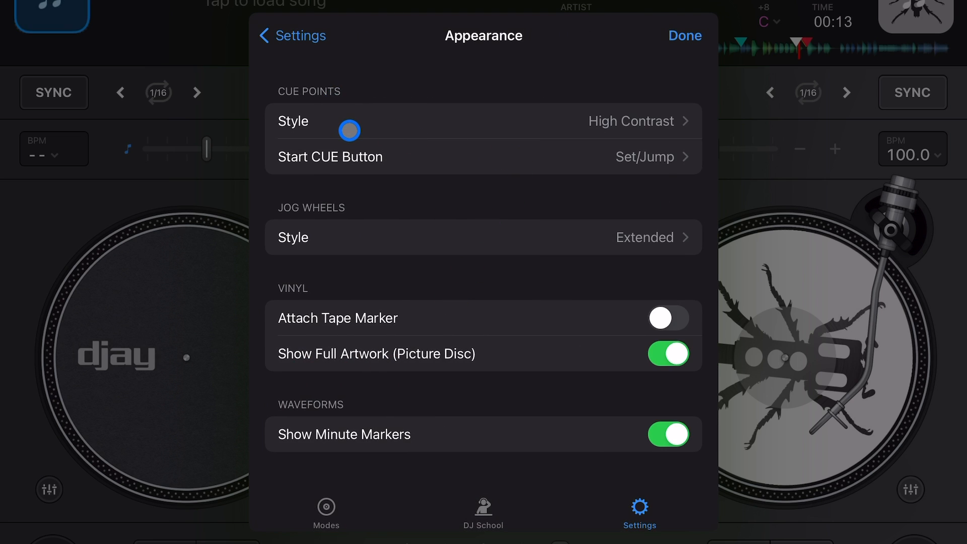
{"action": "left_click", "coordinate": [684, 36]}
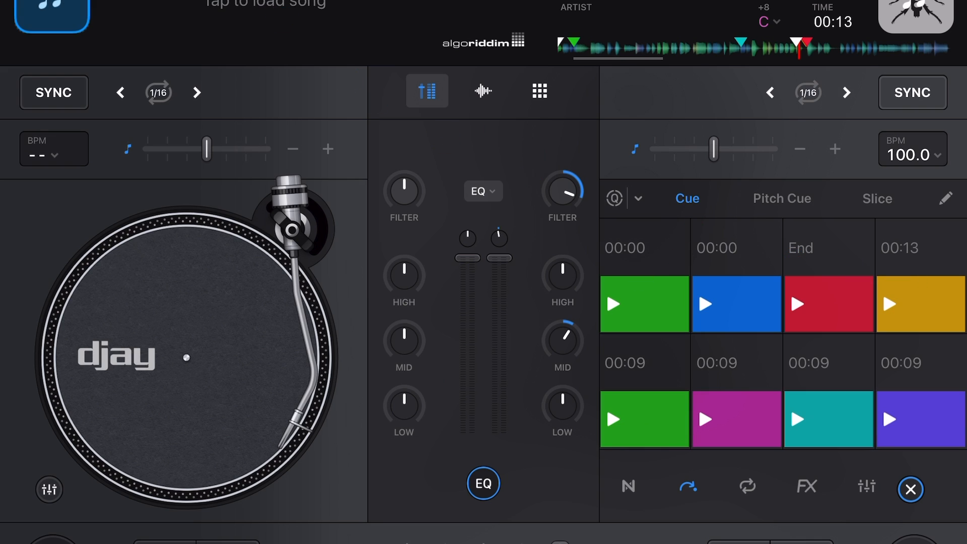
{"action": "left_click", "coordinate": [638, 511]}
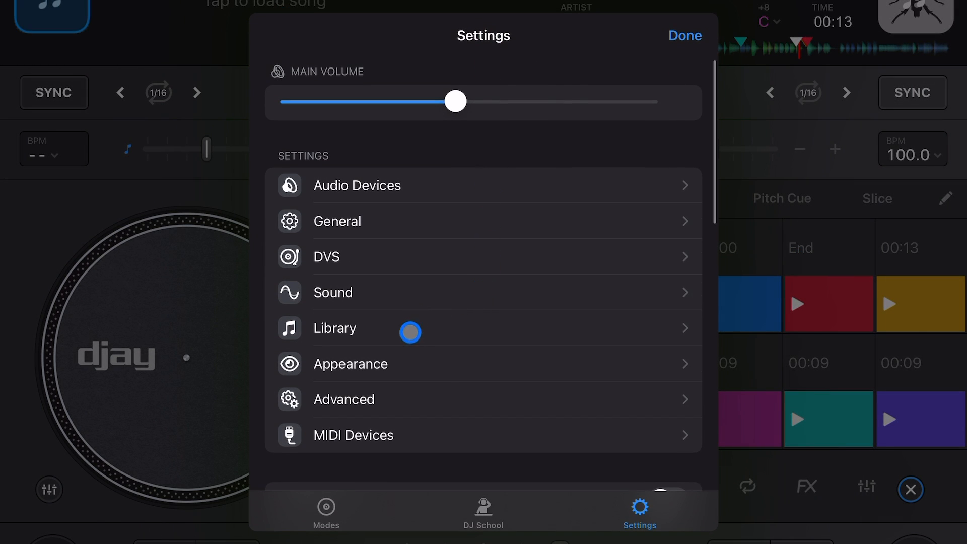
{"action": "left_click", "coordinate": [350, 364]}
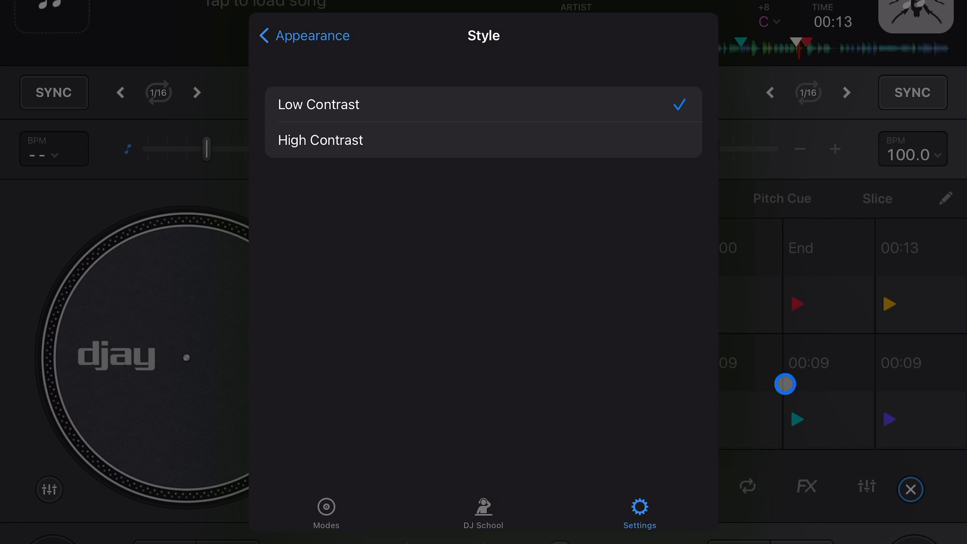
{"action": "left_click", "coordinate": [320, 140]}
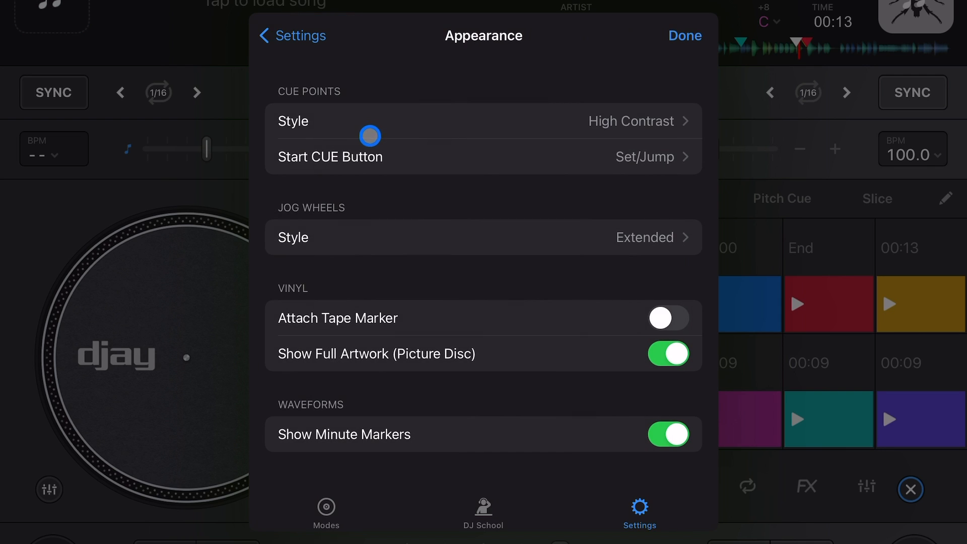
Review the Start CUE Button options, check the decks and return to Appearance settings.
{"action": "left_click", "coordinate": [331, 156]}
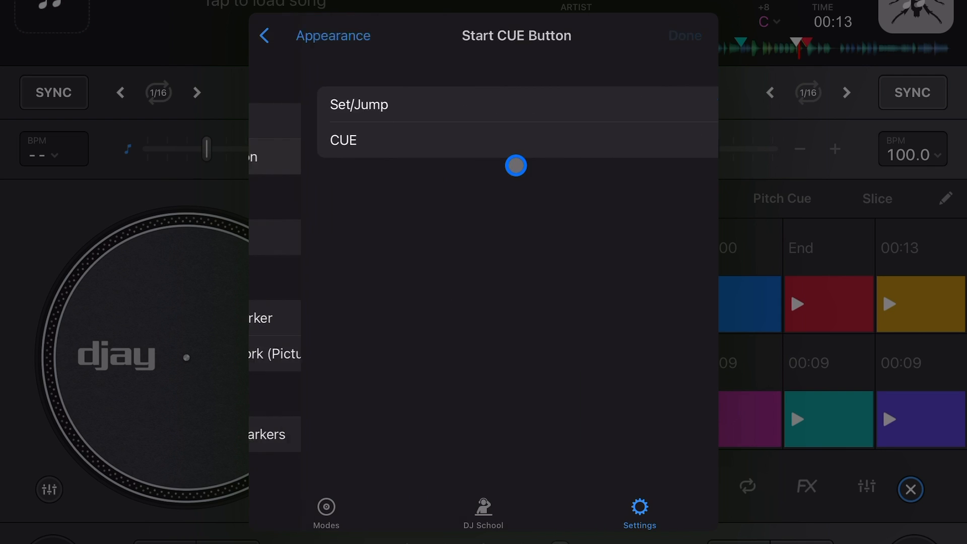
{"action": "left_click", "coordinate": [359, 104]}
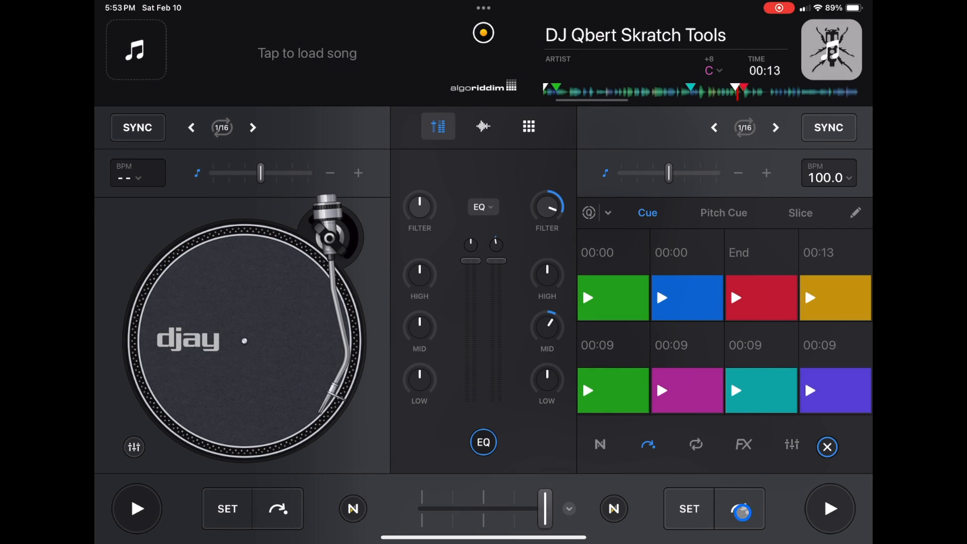
{"action": "left_click", "coordinate": [829, 508]}
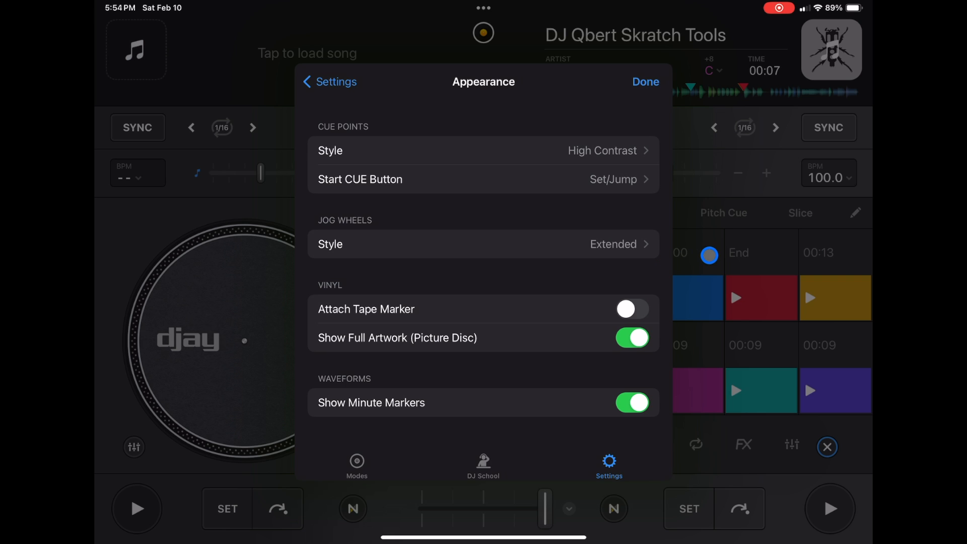
Switch the layout mode to Pro and return to the Appearance settings.
{"action": "left_click", "coordinate": [328, 82]}
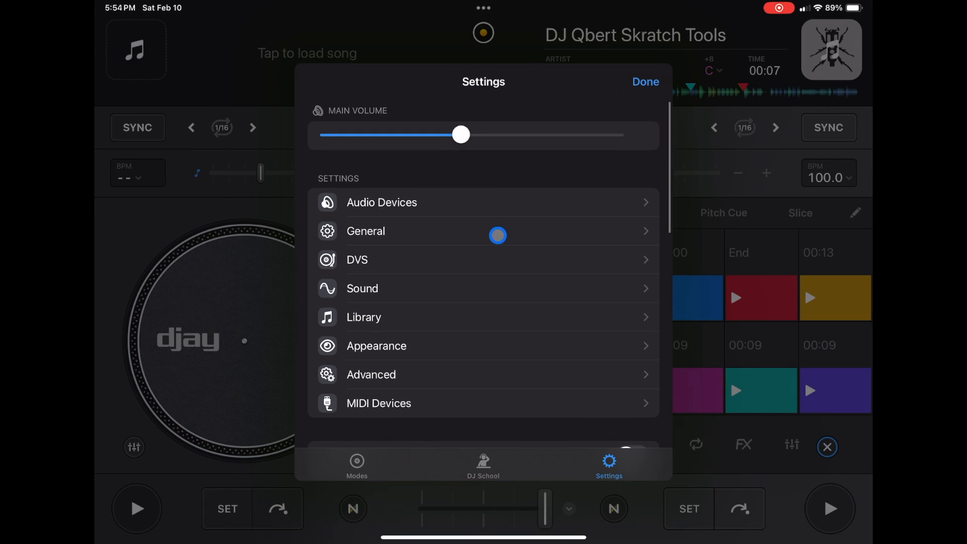
{"action": "left_click", "coordinate": [357, 465]}
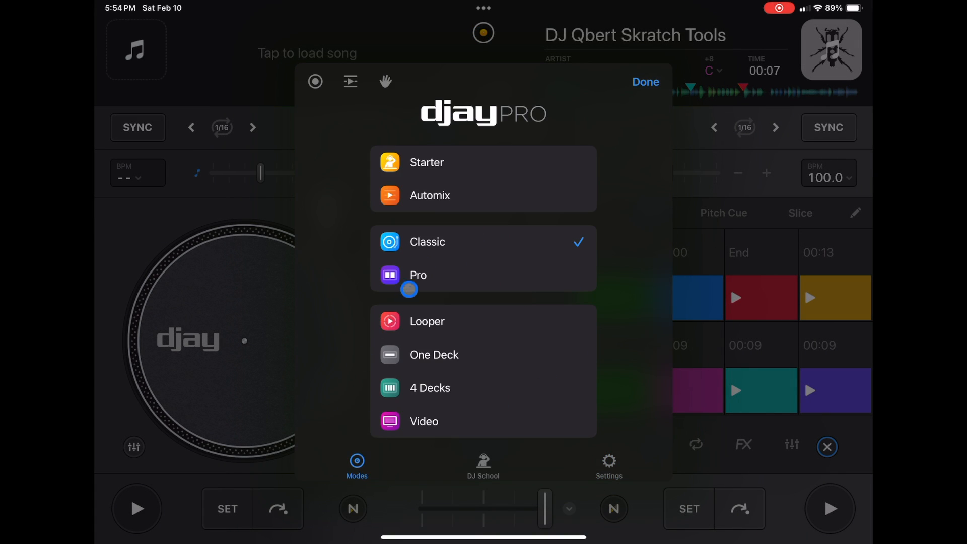
{"action": "left_click", "coordinate": [645, 82]}
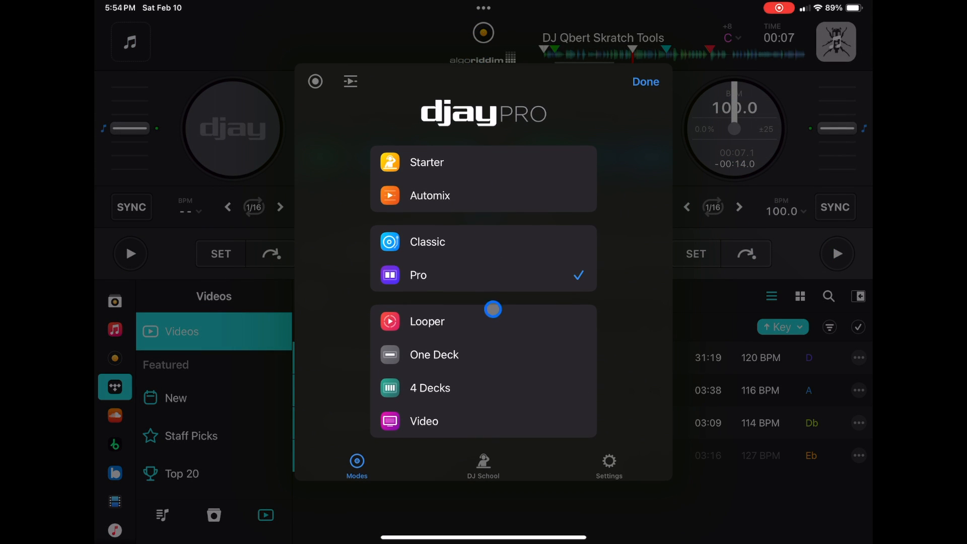
{"action": "left_click", "coordinate": [608, 463]}
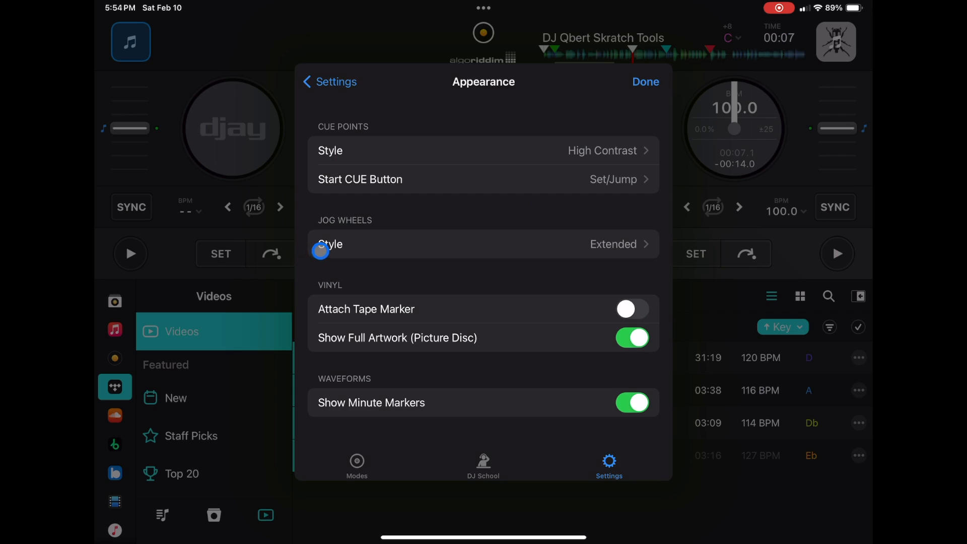
Try Compact (Light) jog wheels, then restore the Extended jog wheel style.
{"action": "left_click", "coordinate": [483, 244]}
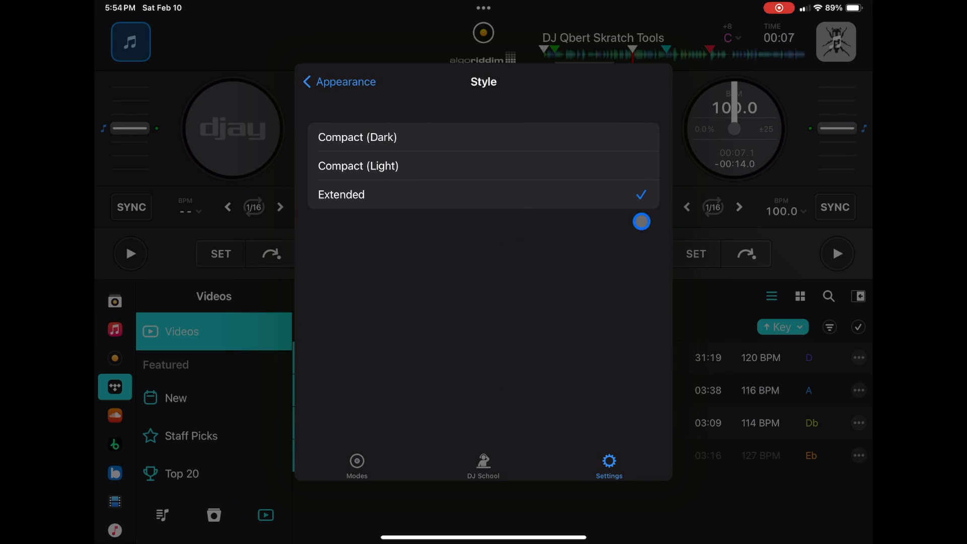
{"action": "left_click", "coordinate": [357, 165]}
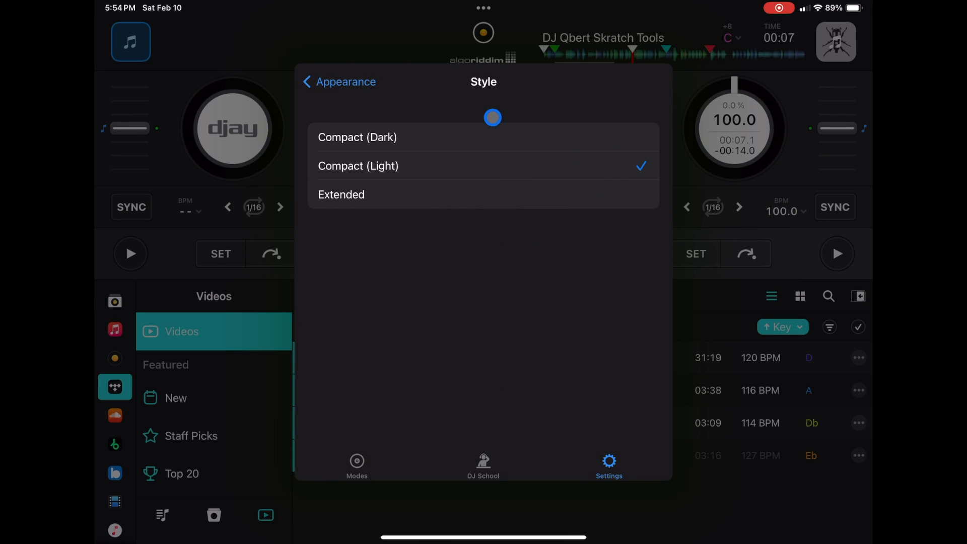
{"action": "left_click", "coordinate": [341, 195]}
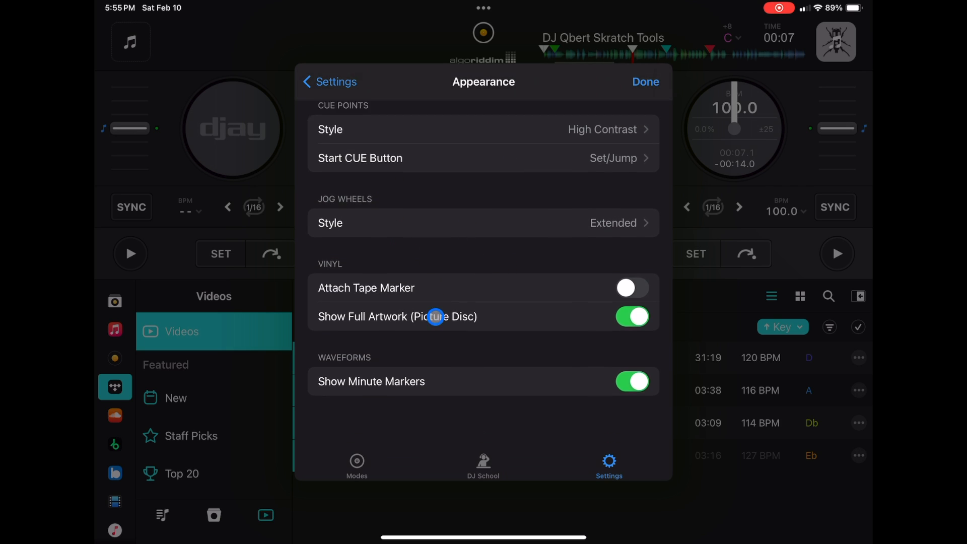
Toggle Attach Tape Marker and Show Full Artwork, ending in Classic layout with full artwork on.
{"action": "left_click", "coordinate": [631, 287]}
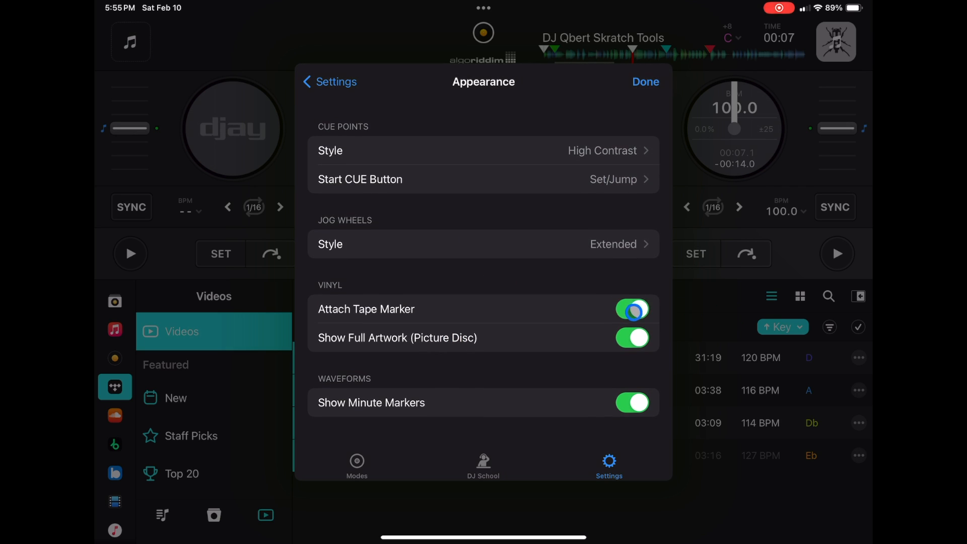
{"action": "left_click", "coordinate": [632, 309]}
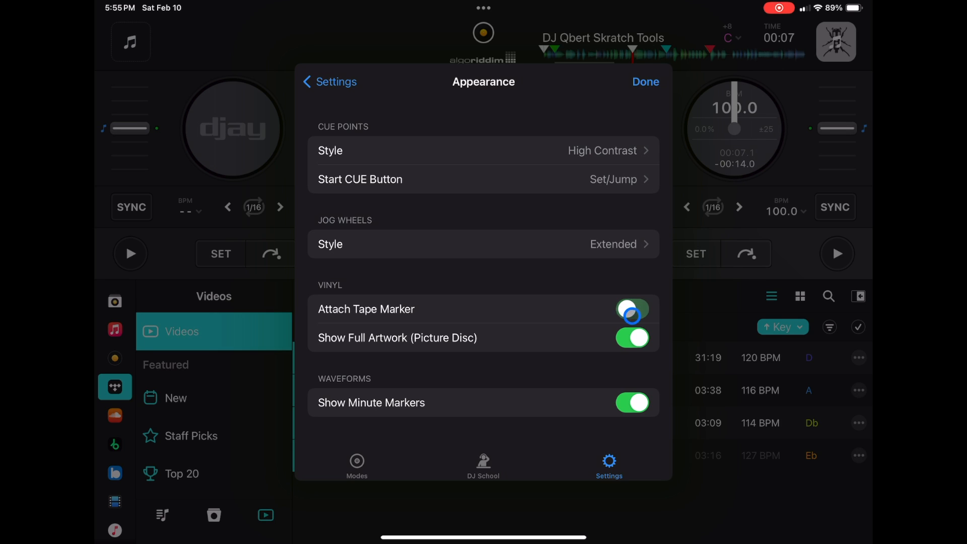
{"action": "left_click", "coordinate": [631, 309]}
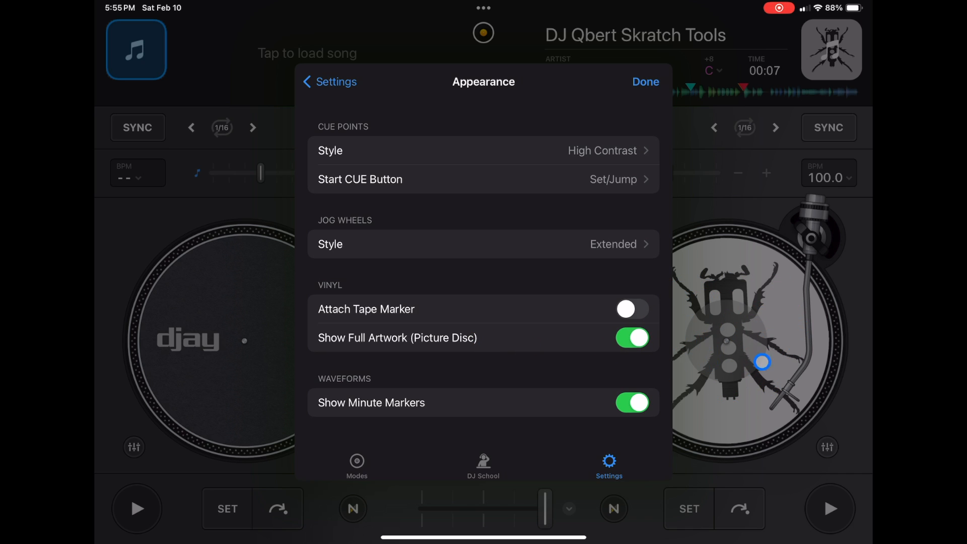
{"action": "left_click", "coordinate": [632, 337]}
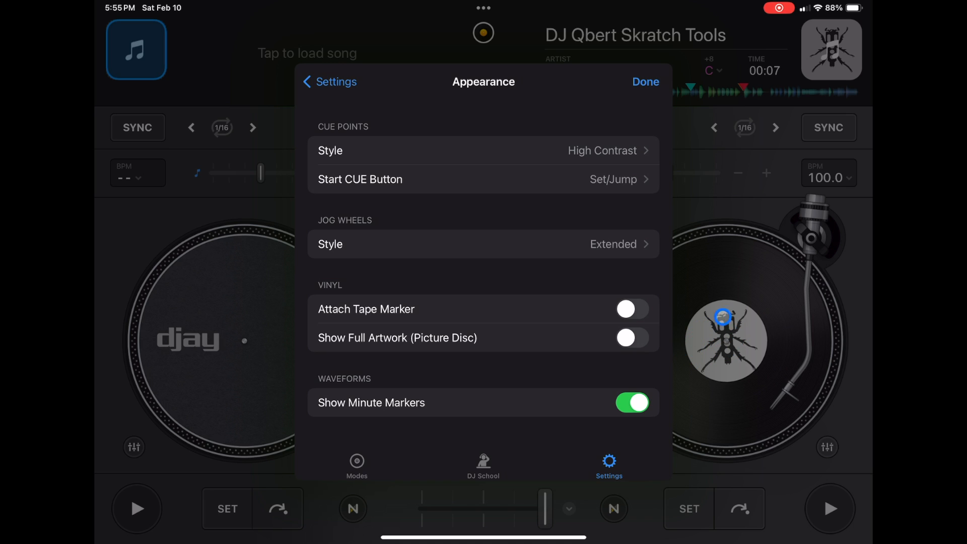
{"action": "left_click", "coordinate": [630, 337]}
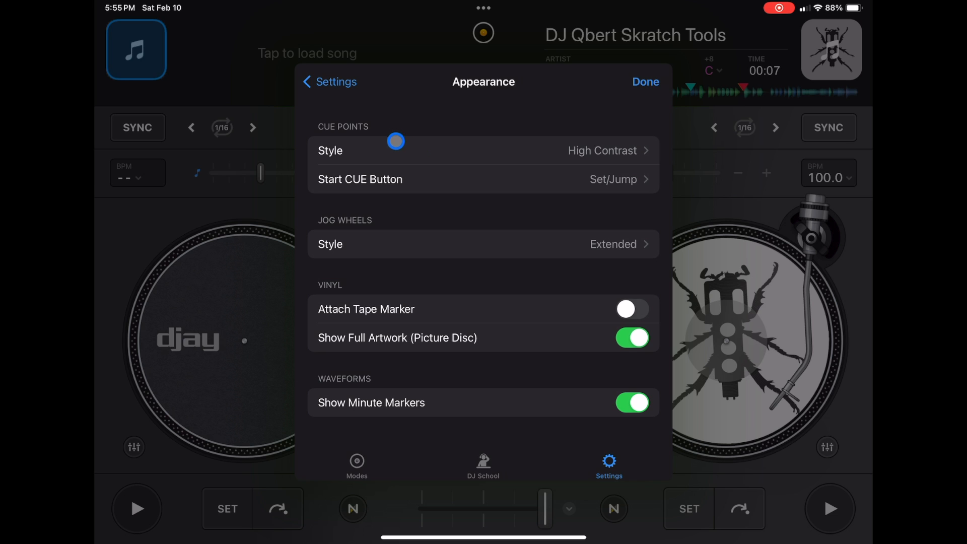
Scroll through the Advanced settings, then move to MIDI Devices showing Crossfader Cutting Mode.
{"action": "left_click", "coordinate": [330, 81]}
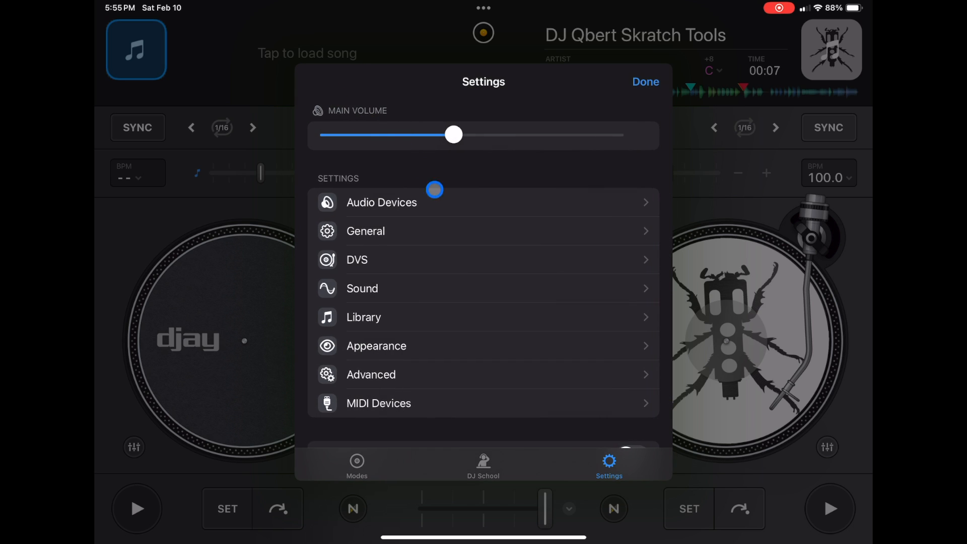
{"action": "left_click", "coordinate": [370, 375]}
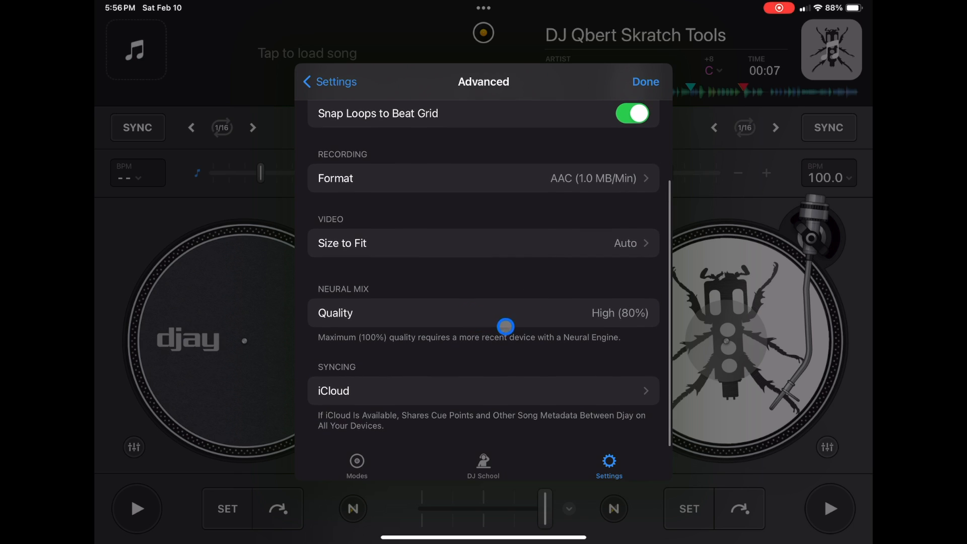
{"action": "left_click_drag", "start_coordinate": [505, 326], "coordinate": [625, 312]}
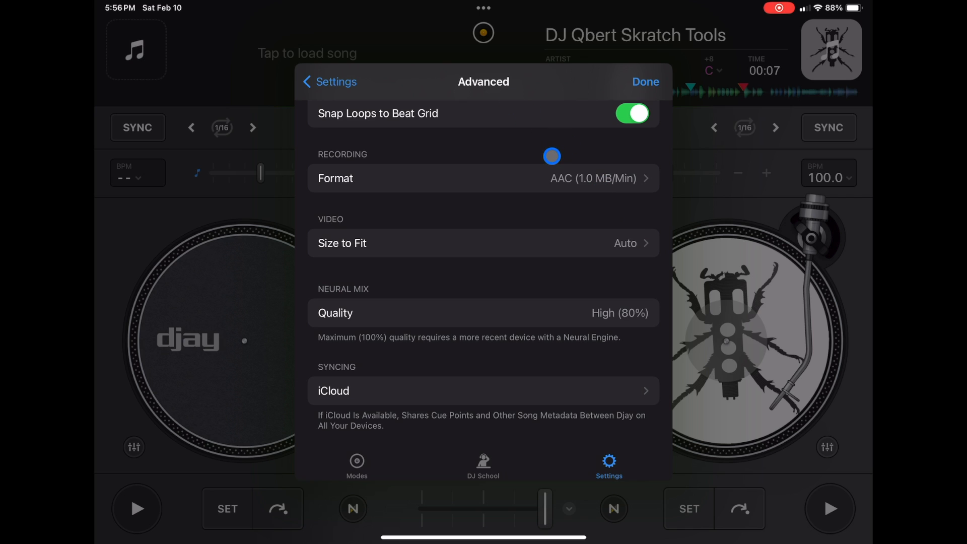
{"action": "left_click", "coordinate": [336, 82]}
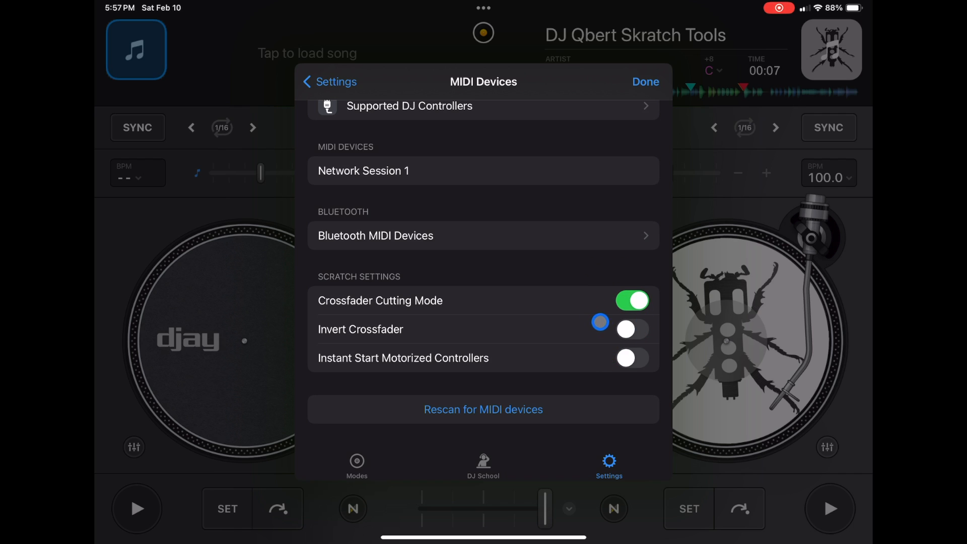
Browse the Supported DJ Controllers list and scroll to Ableton Link and Main Out Effect.
{"action": "left_click", "coordinate": [631, 358]}
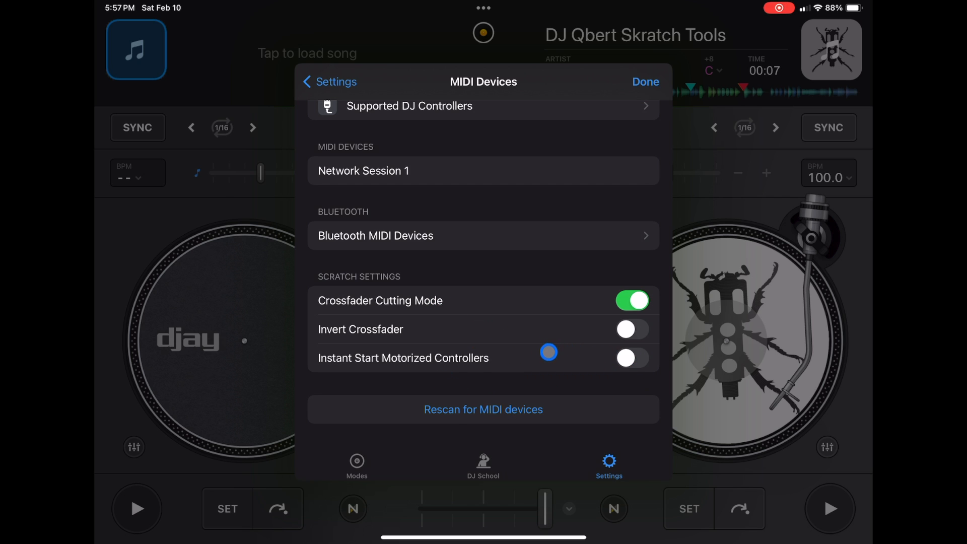
{"action": "scroll", "scroll_direction": "down", "scroll_amount": 3}
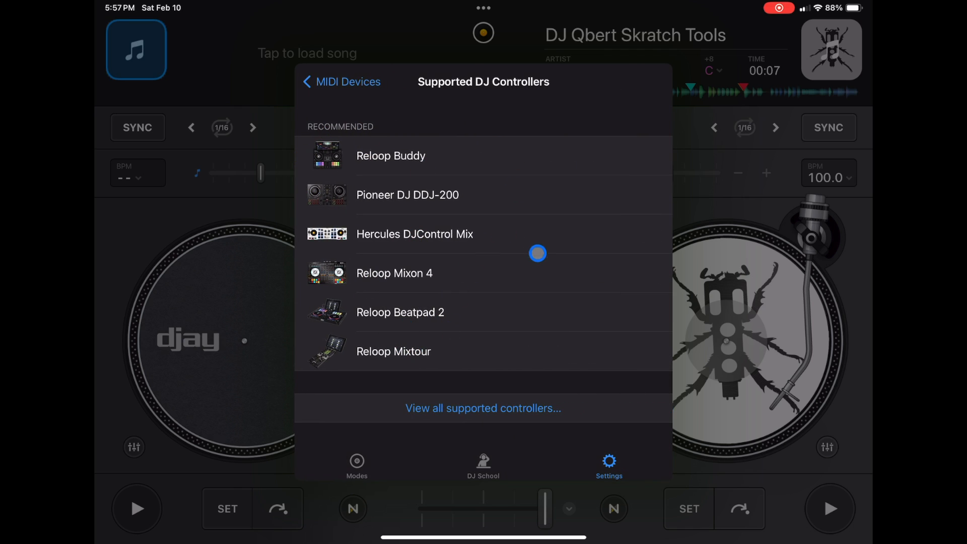
{"action": "mouse_move", "coordinate": [483, 371]}
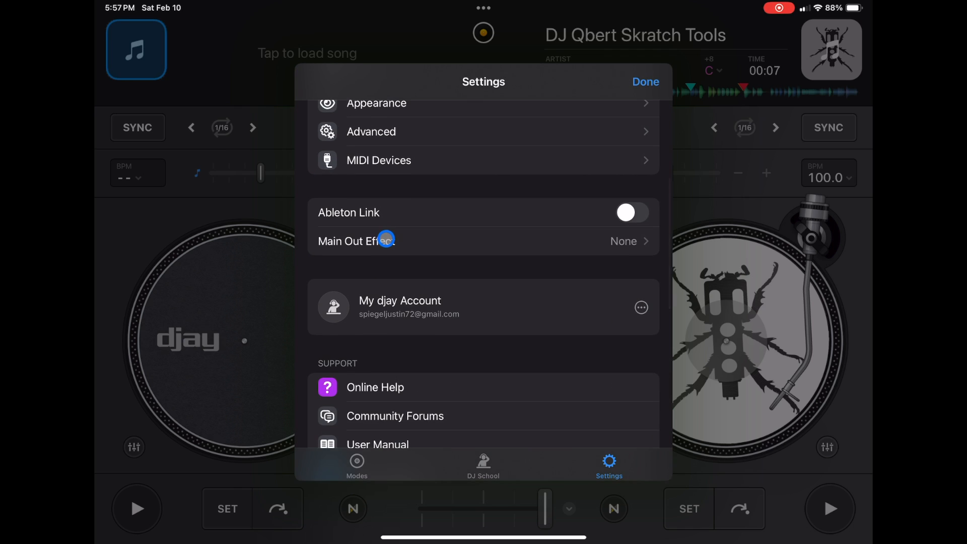
{"action": "scroll", "scroll_direction": "down", "scroll_amount": 3}
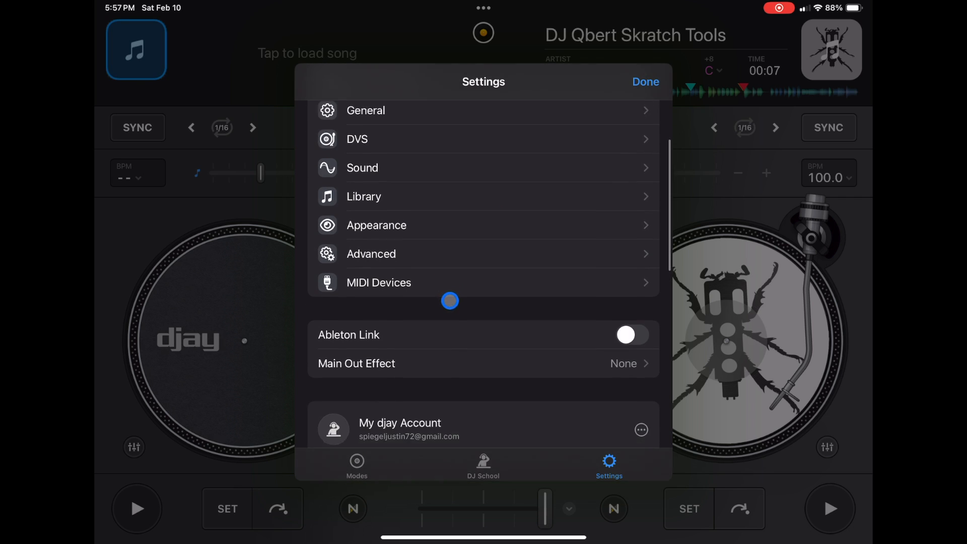
{"action": "scroll", "scroll_direction": "down", "scroll_amount": 3}
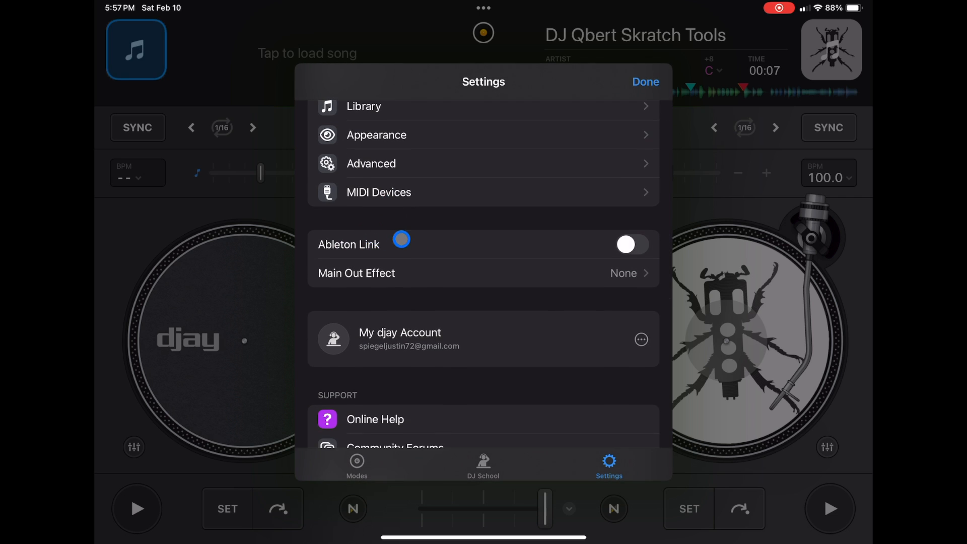